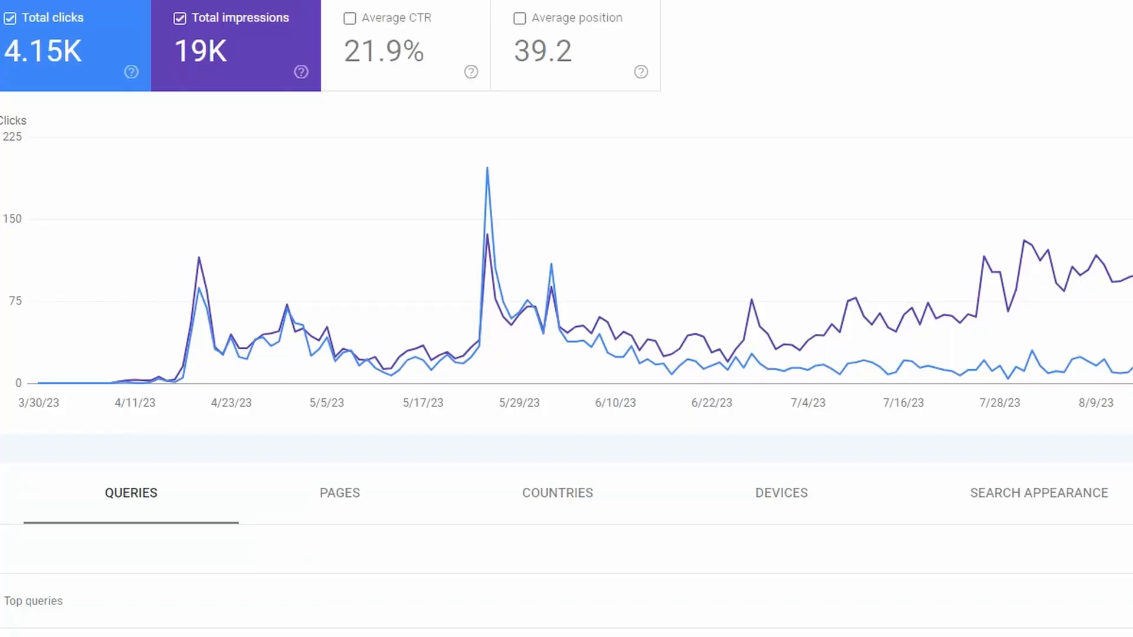
mouse_move(118, 311)
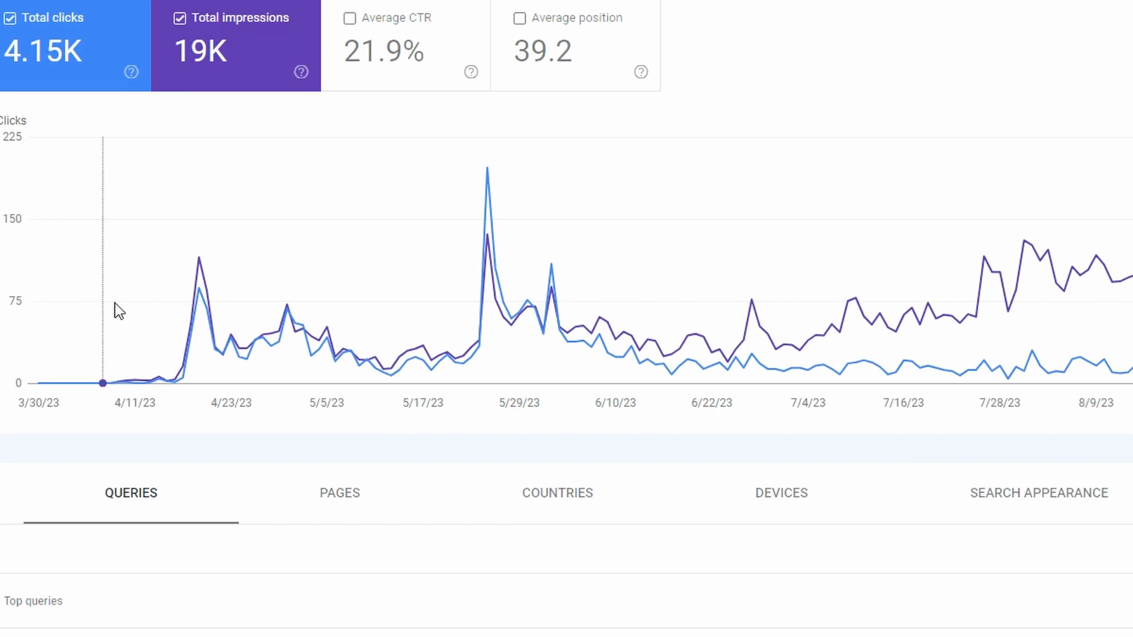
mouse_move(100, 325)
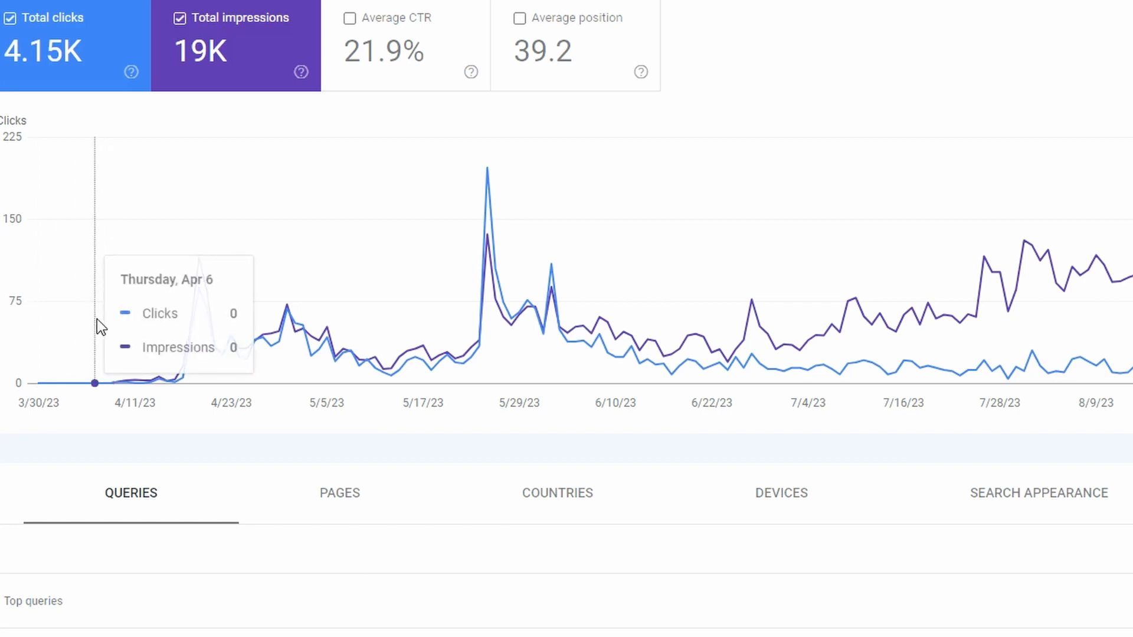
mouse_move(1070, 95)
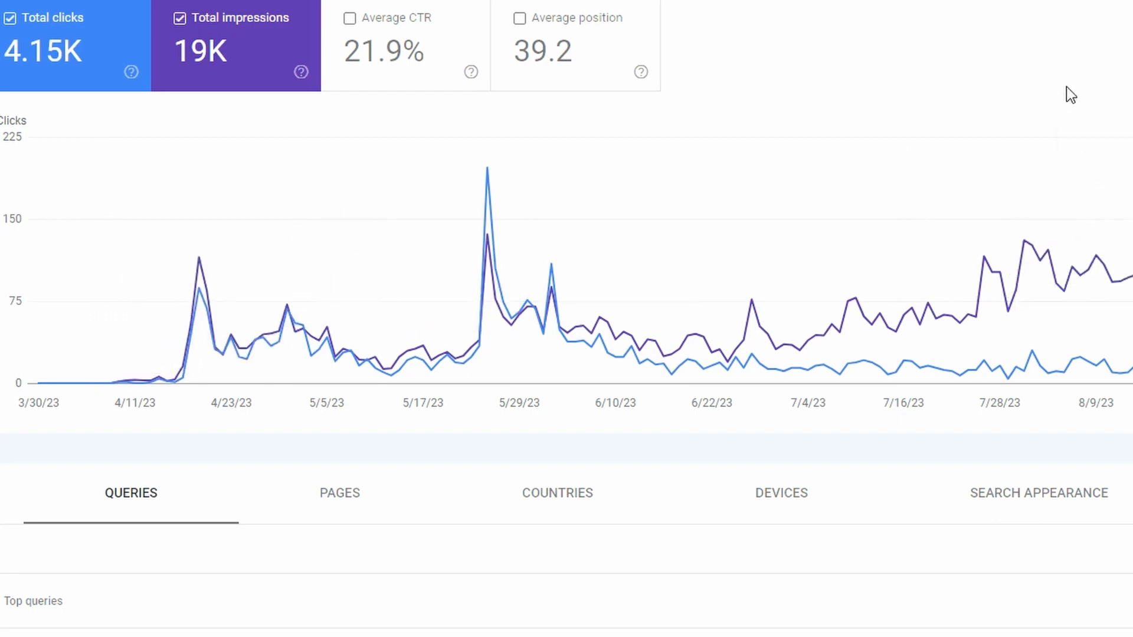
mouse_move(926, 94)
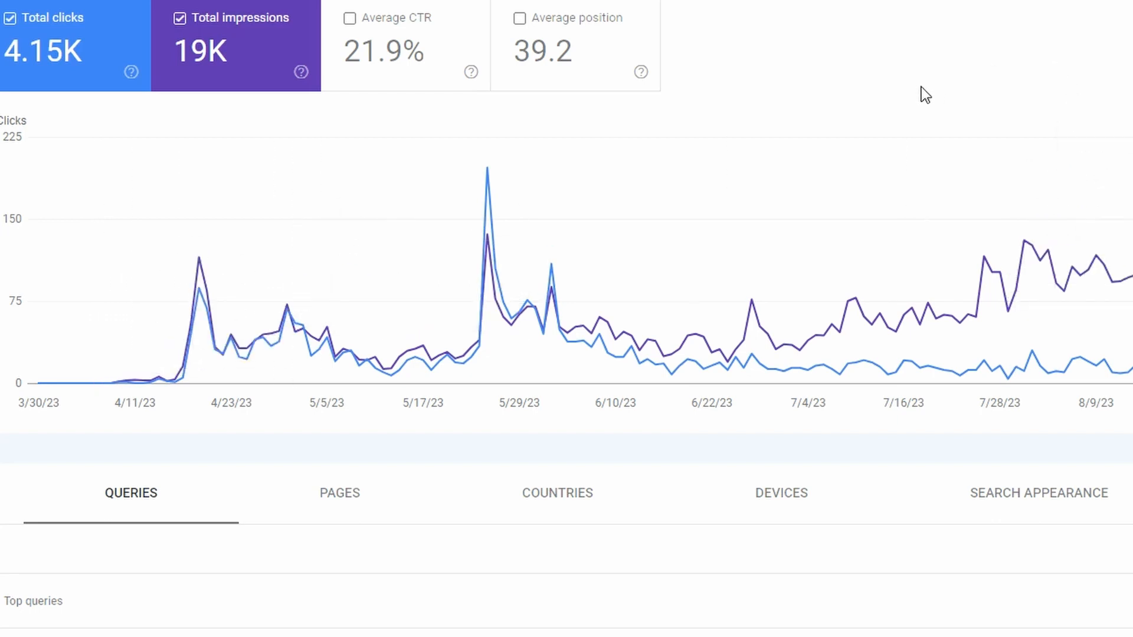
mouse_move(936, 94)
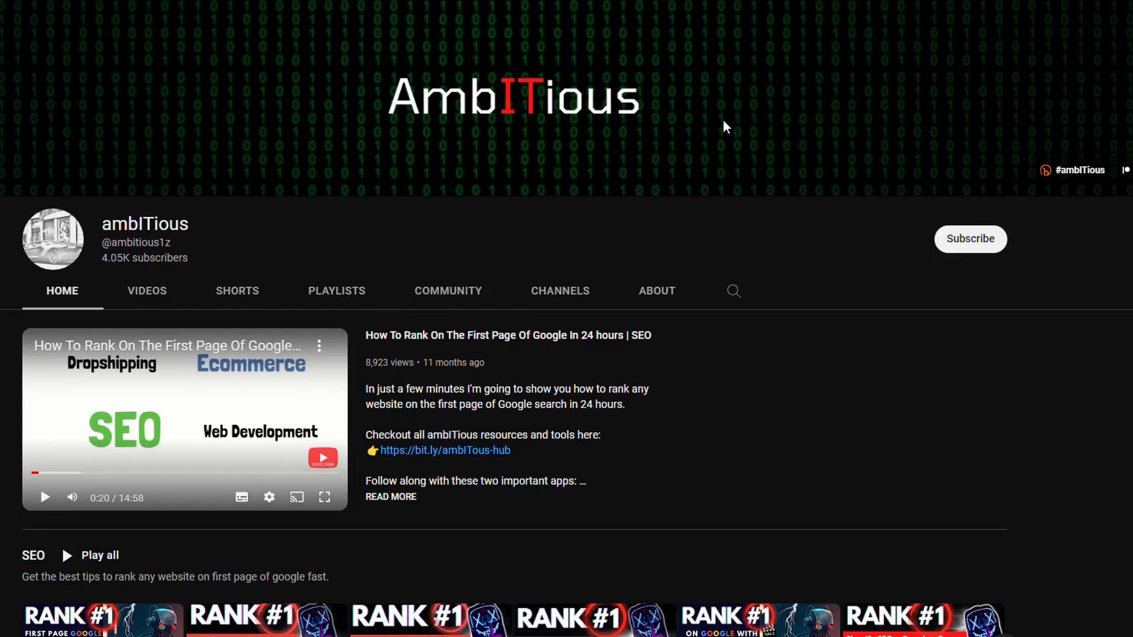
mouse_move(1081, 188)
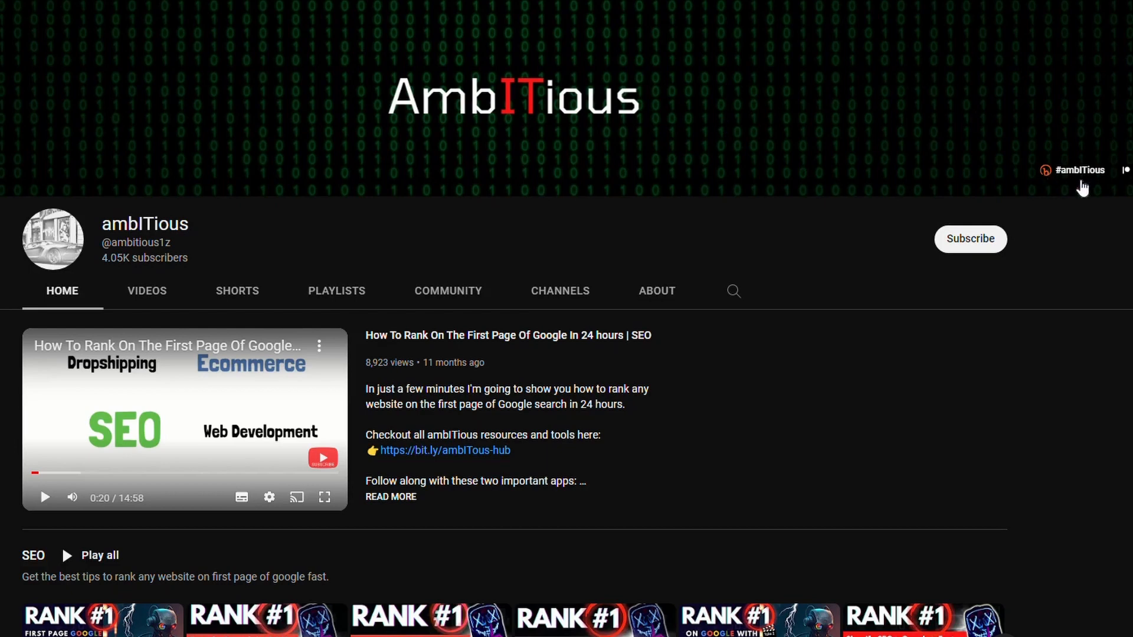
mouse_move(927, 141)
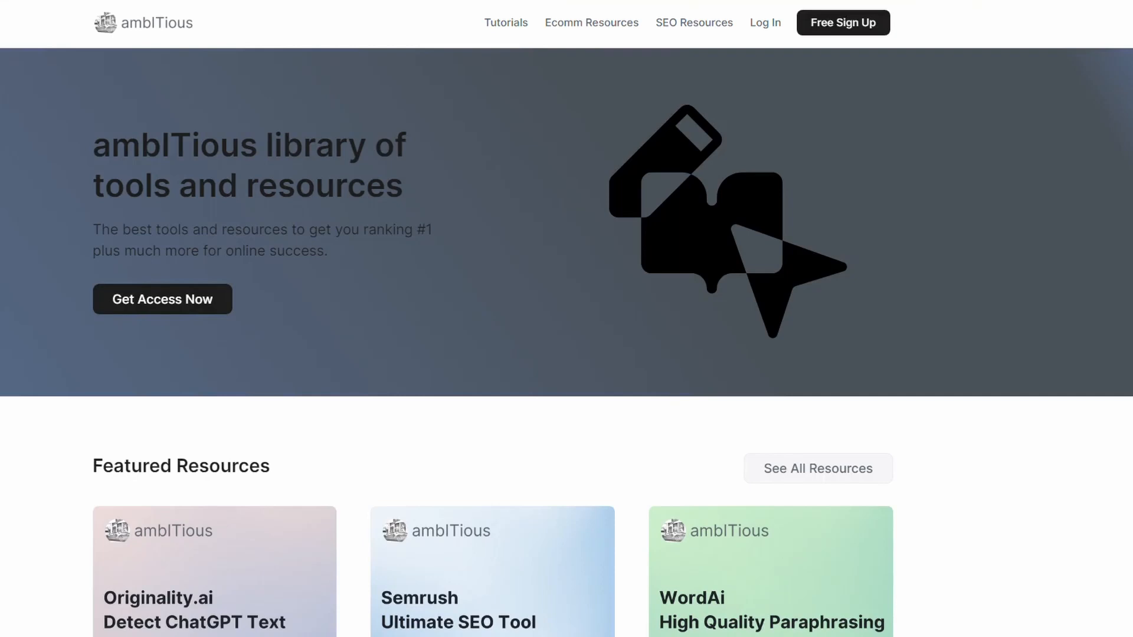
Step: Scroll through the Featured Resources on the ambITious hub library homepage
scroll("down", 3)
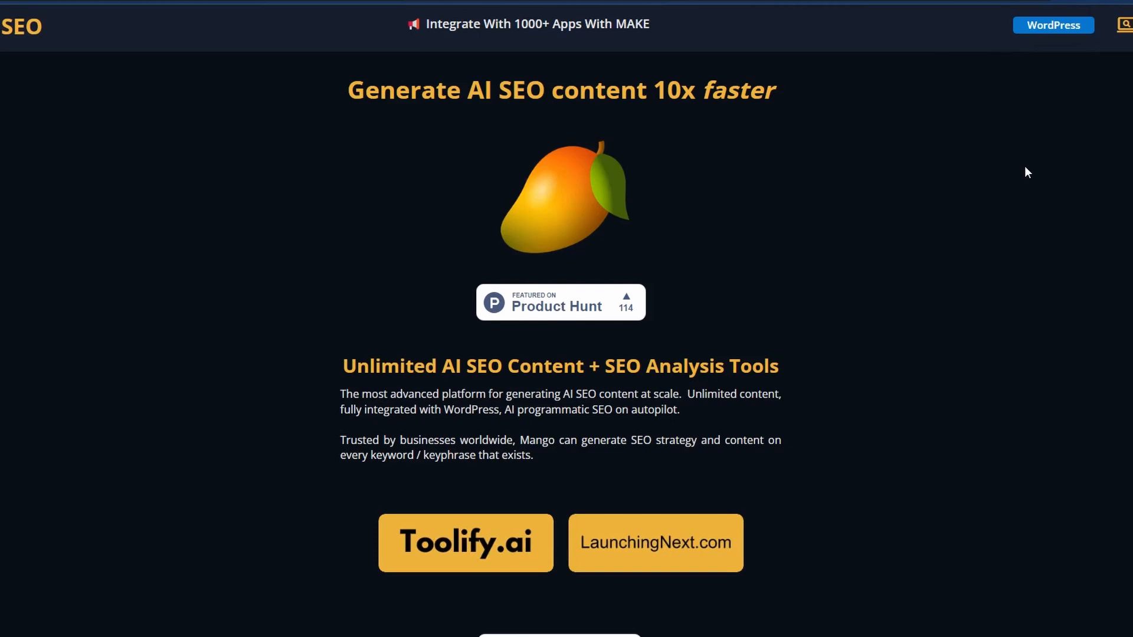
Step: Choose Content Strategy by Search Intent from the top-bar content tools dropdown
left_click(1074, 22)
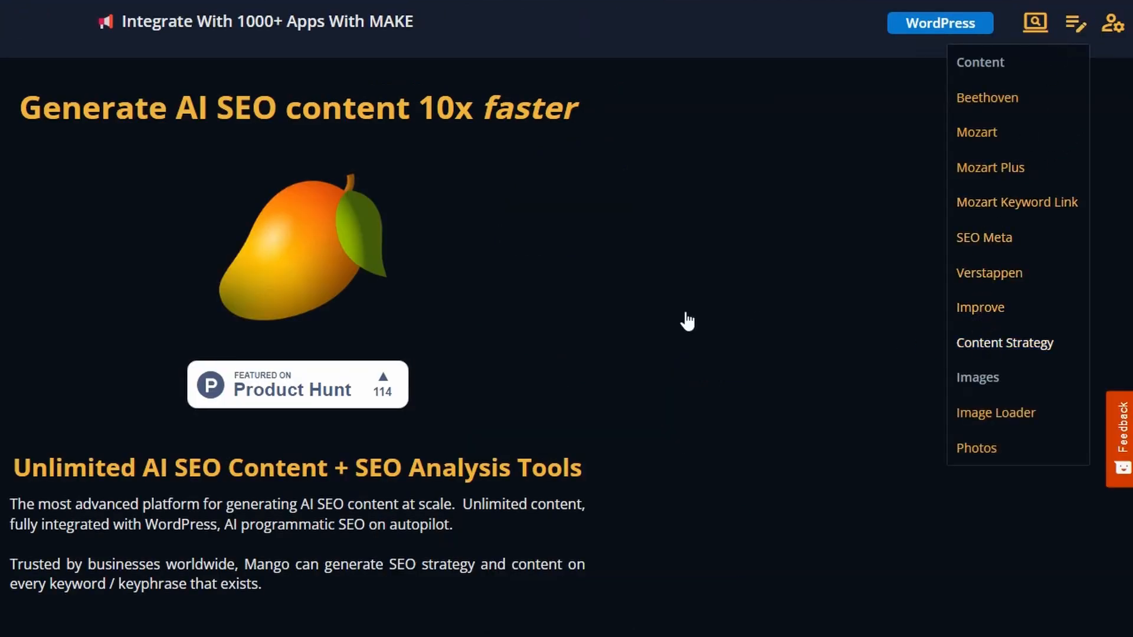
left_click(1003, 341)
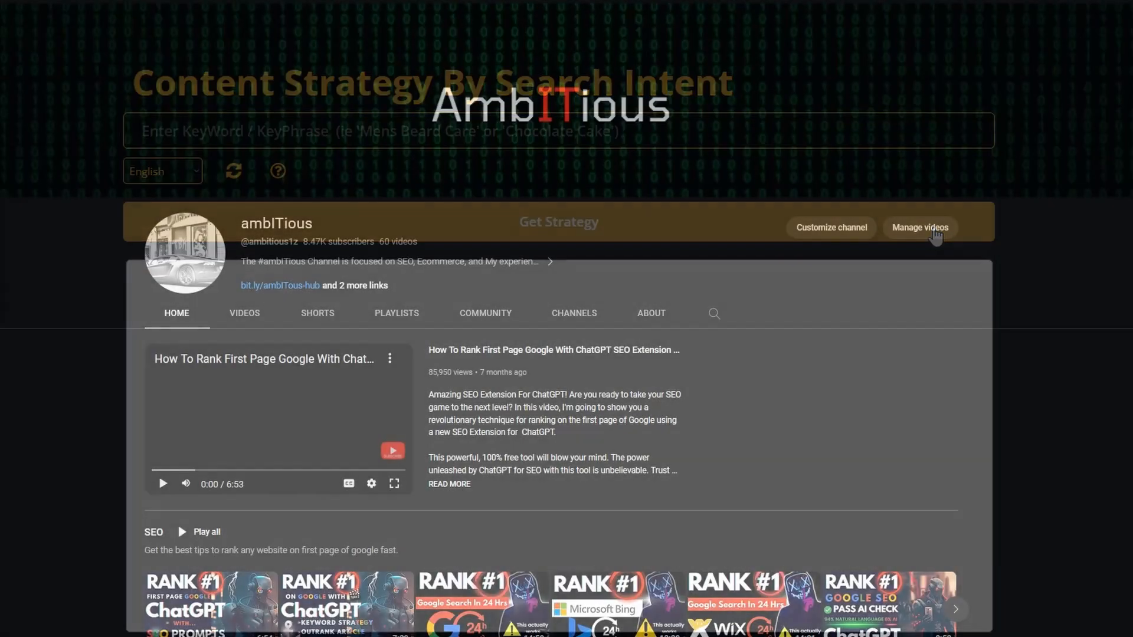
Step: Open the SEO for beginners community post and follow a commenter's TheShop.pet link
left_click(485, 313)
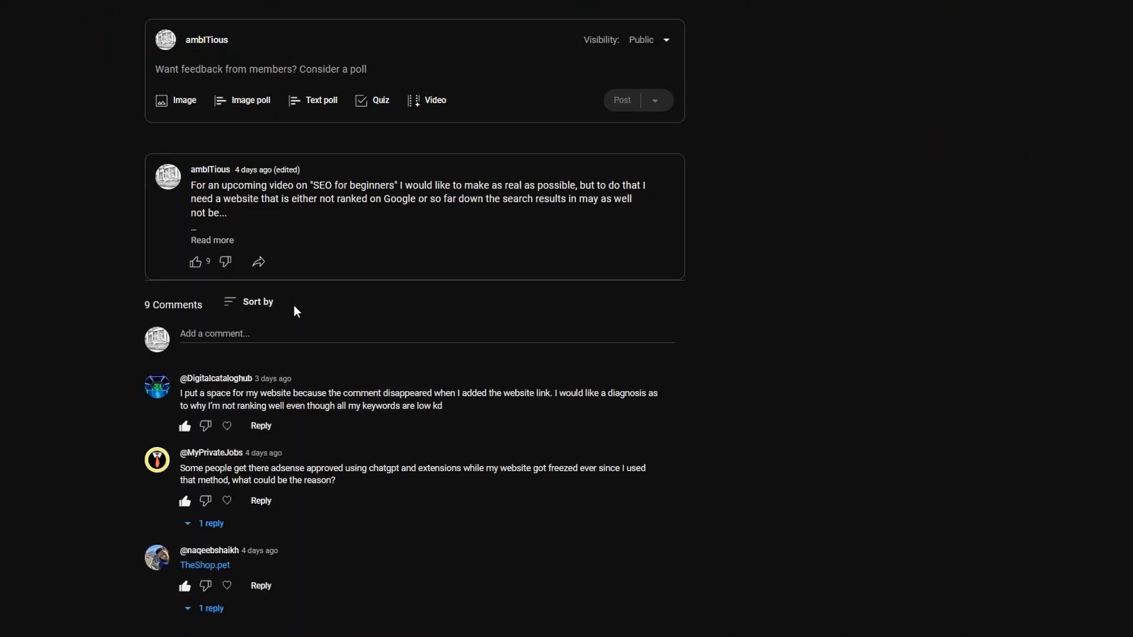
mouse_move(291, 569)
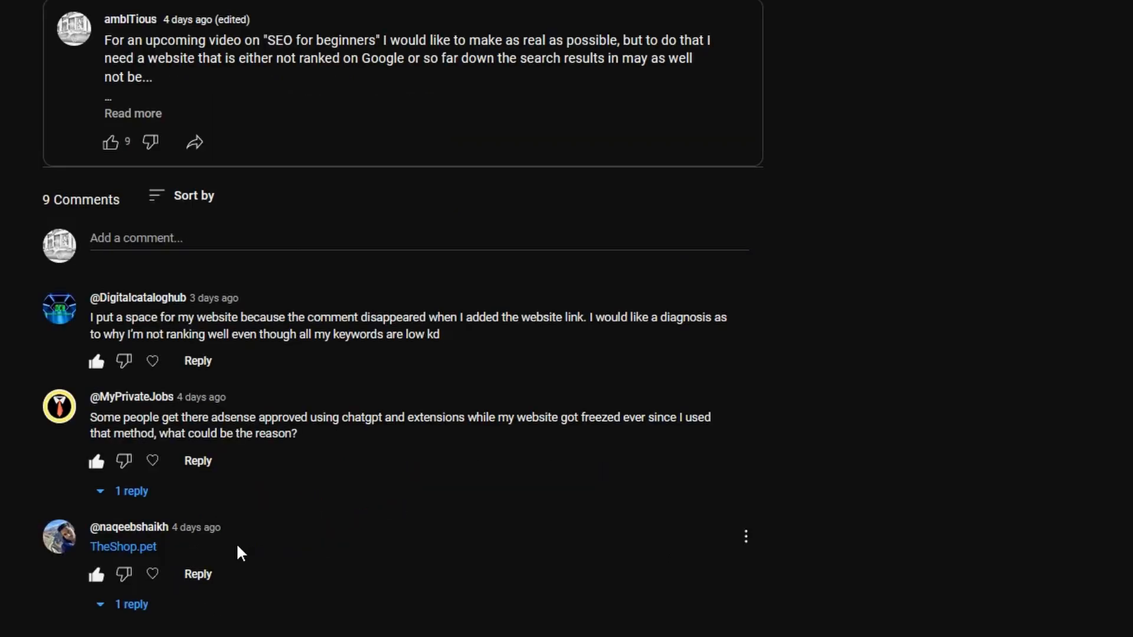
left_click(123, 547)
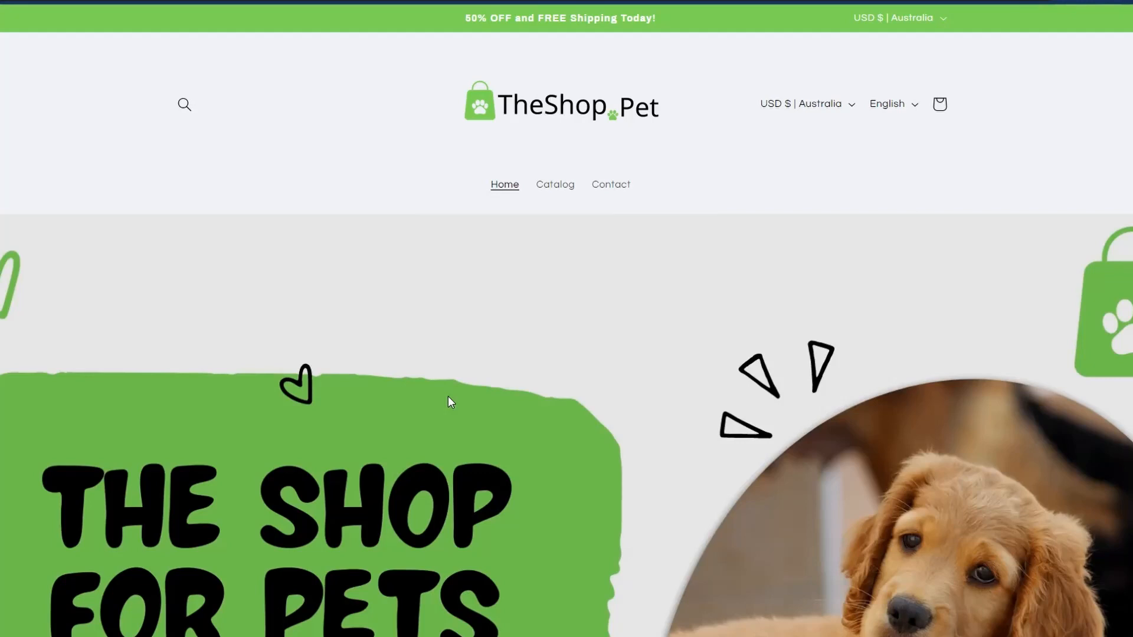
mouse_move(500, 380)
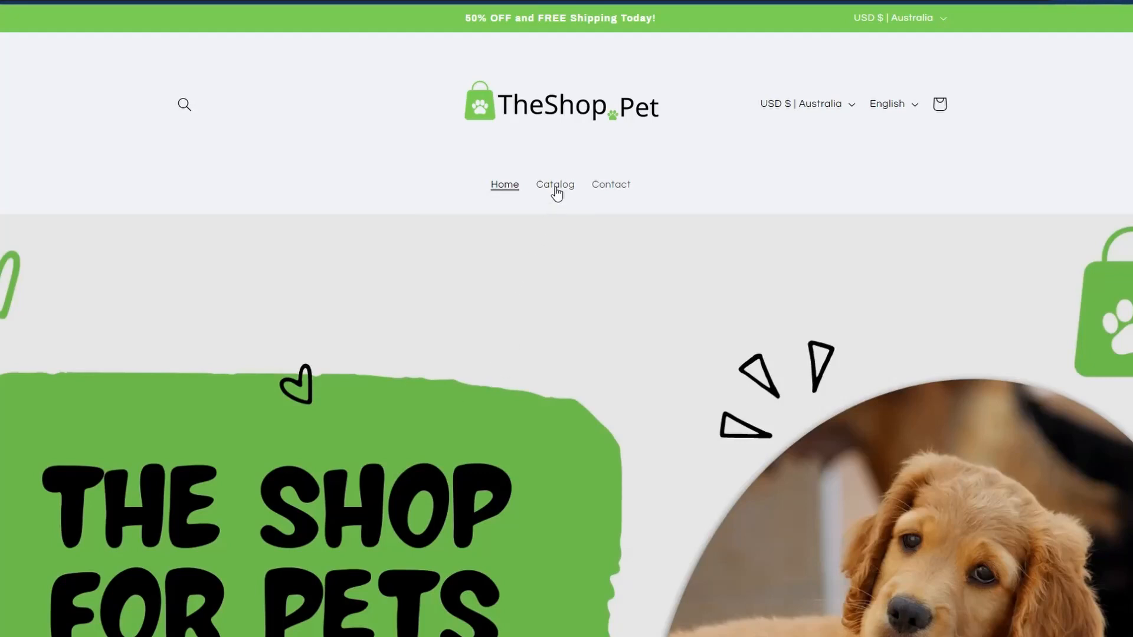
Step: Browse TheShop.pet's full catalog of 13 pet accessory products
left_click(554, 184)
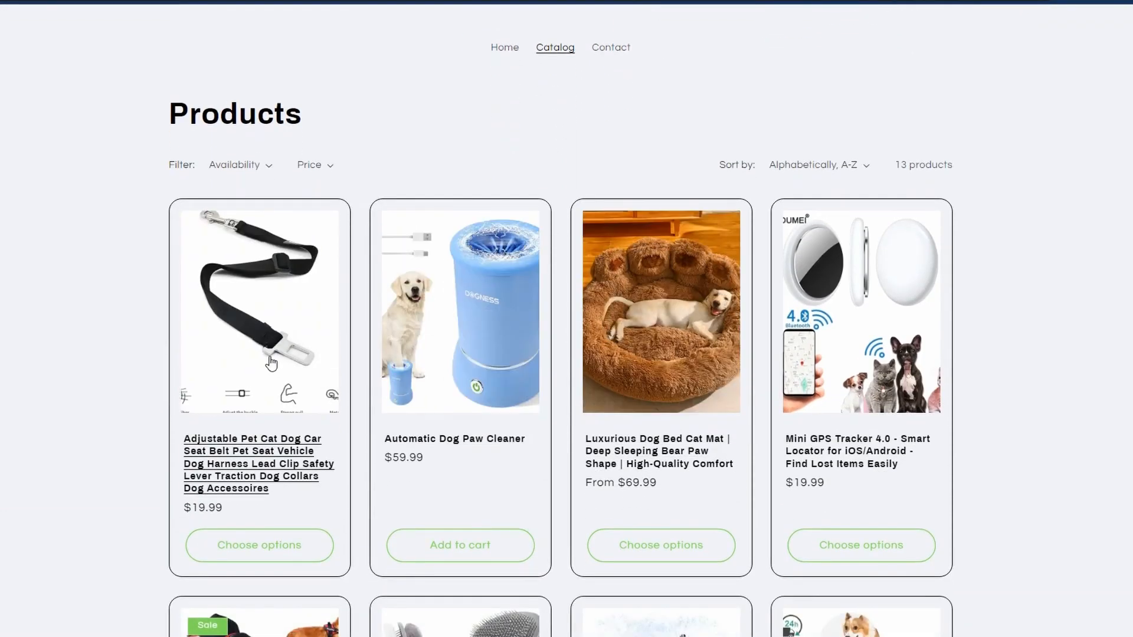
scroll("down", 3)
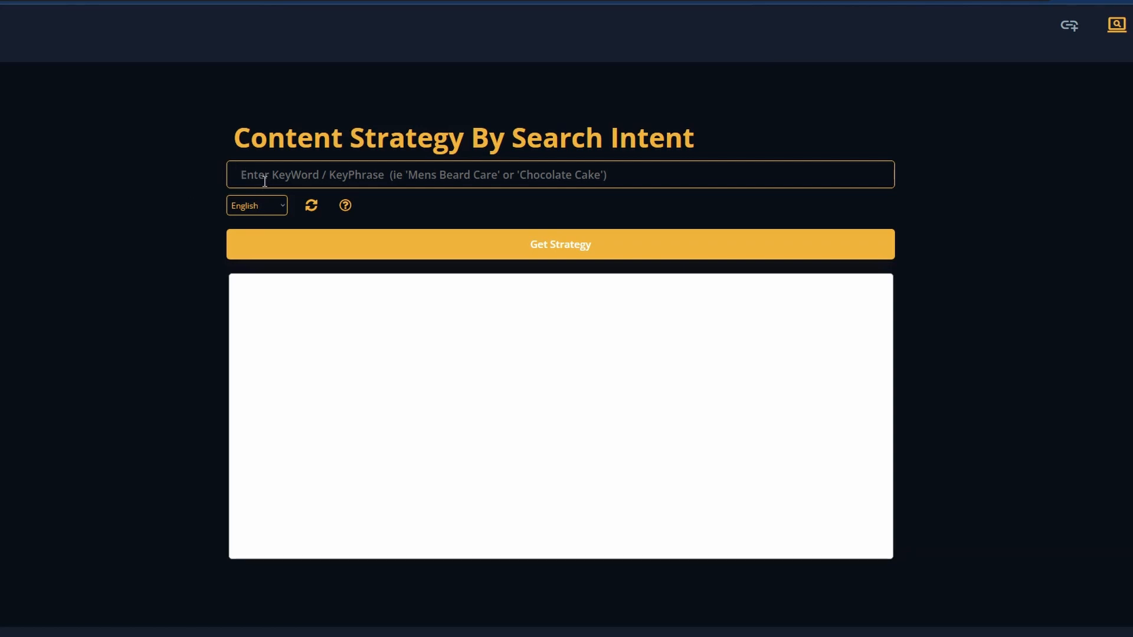
Step: Enter 'Pet Accessories' and scroll through its keyword clusters, intents, titles and meta descriptions
left_click(558, 174)
type("Pet Accessories")
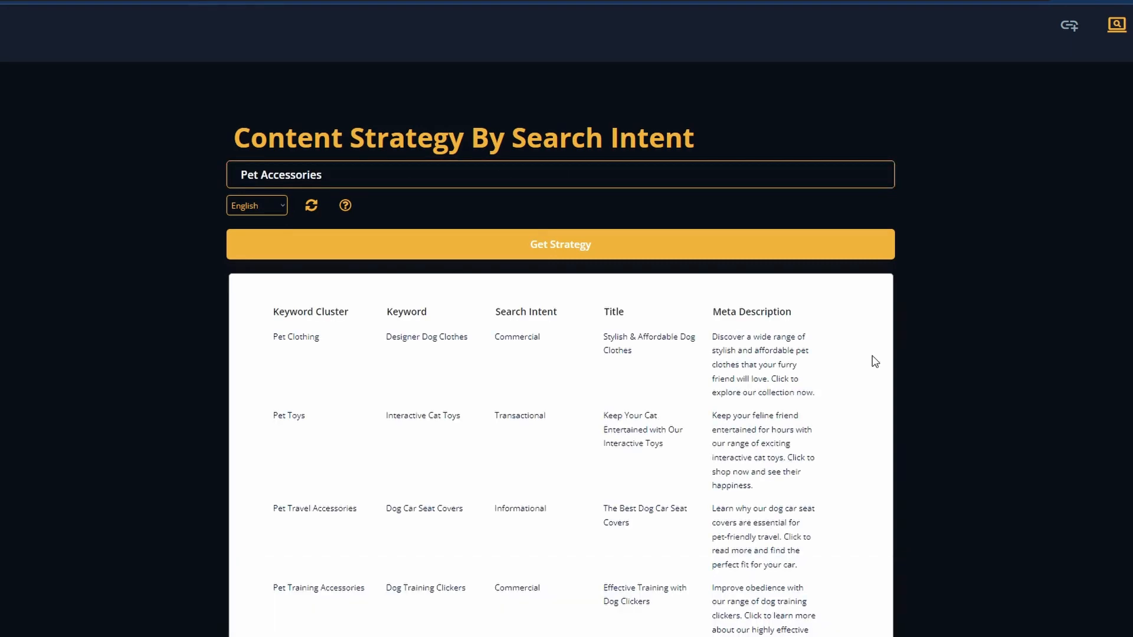
mouse_move(289, 371)
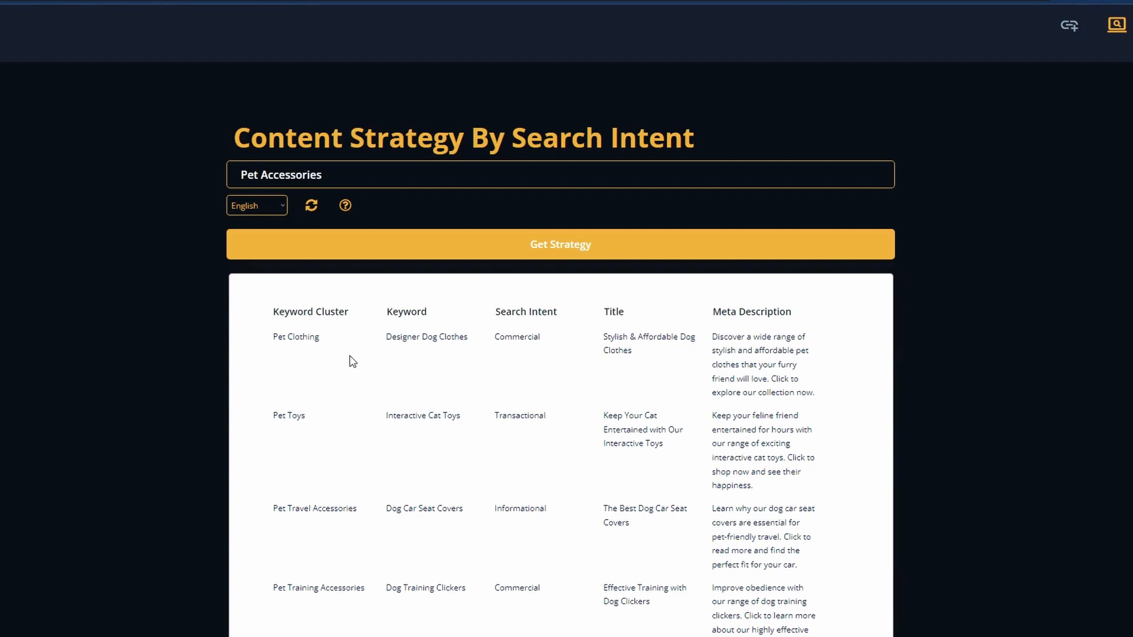
mouse_move(343, 364)
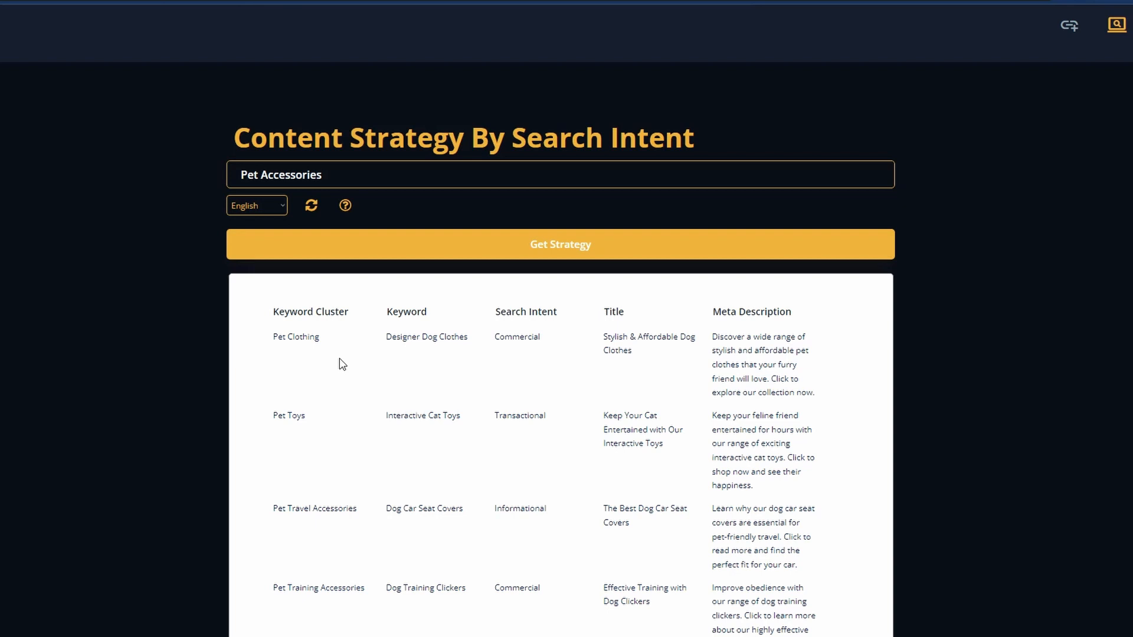
mouse_move(335, 464)
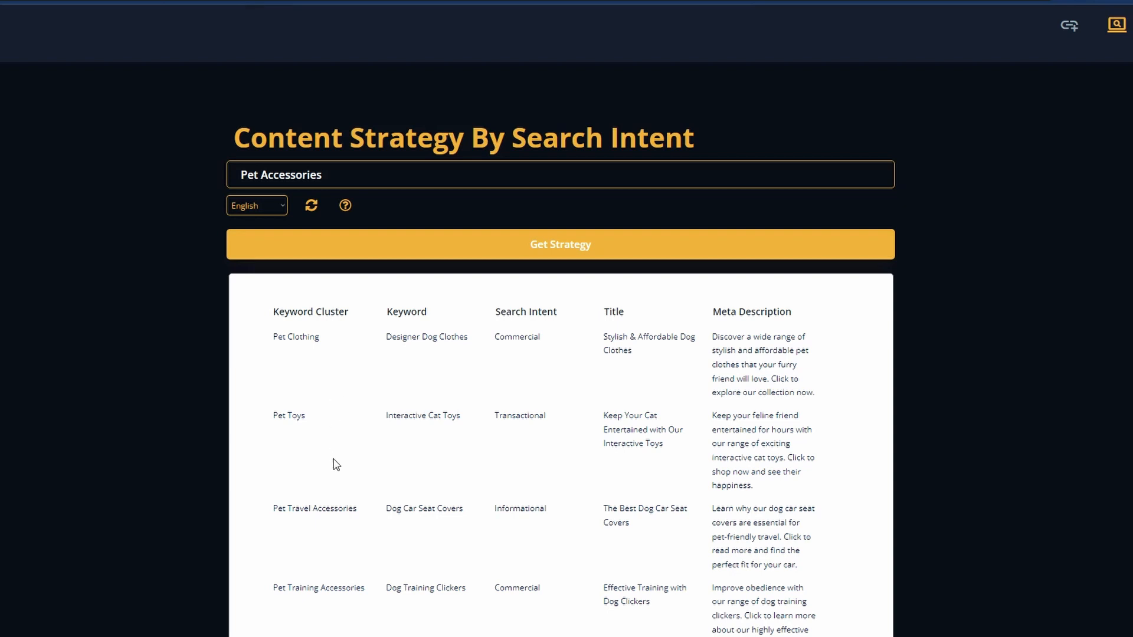
mouse_move(426, 367)
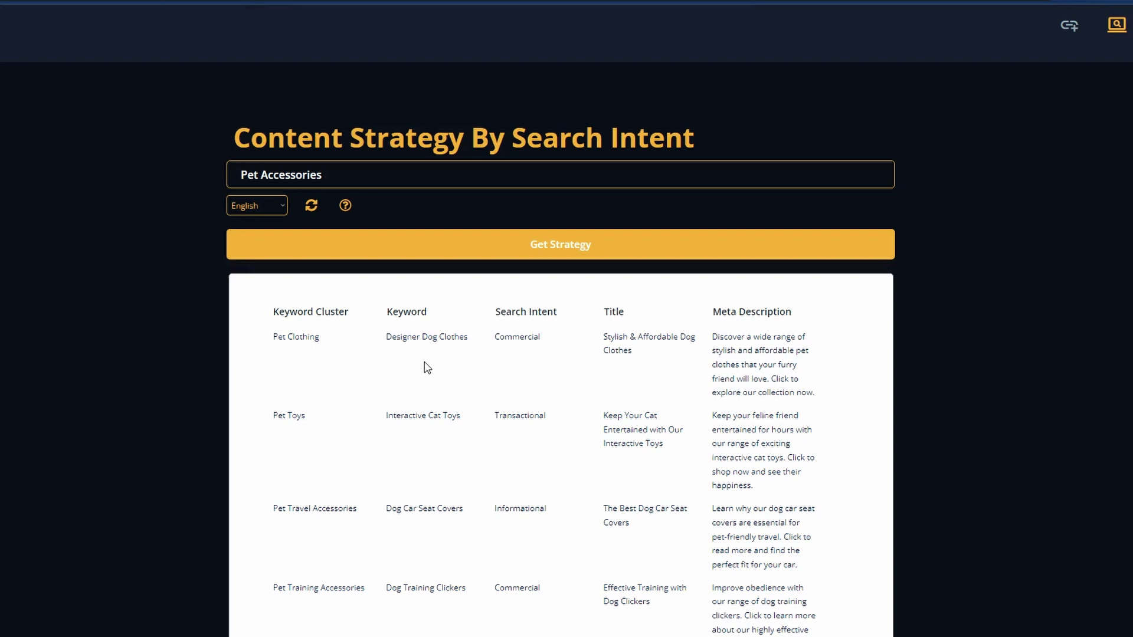
mouse_move(429, 360)
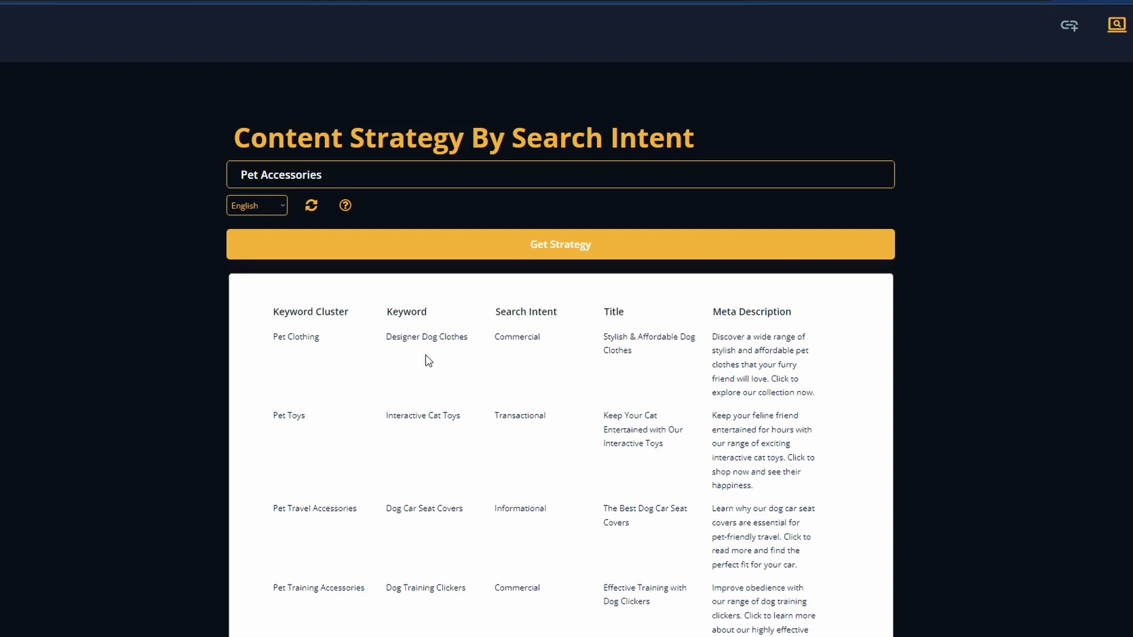
mouse_move(528, 358)
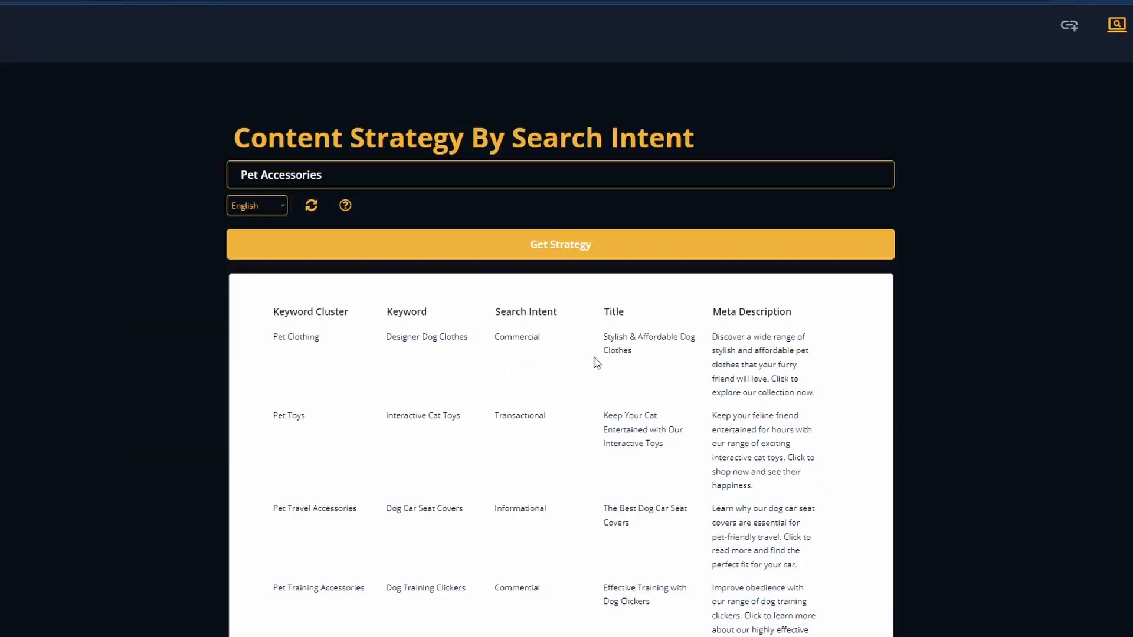
scroll("down", 3)
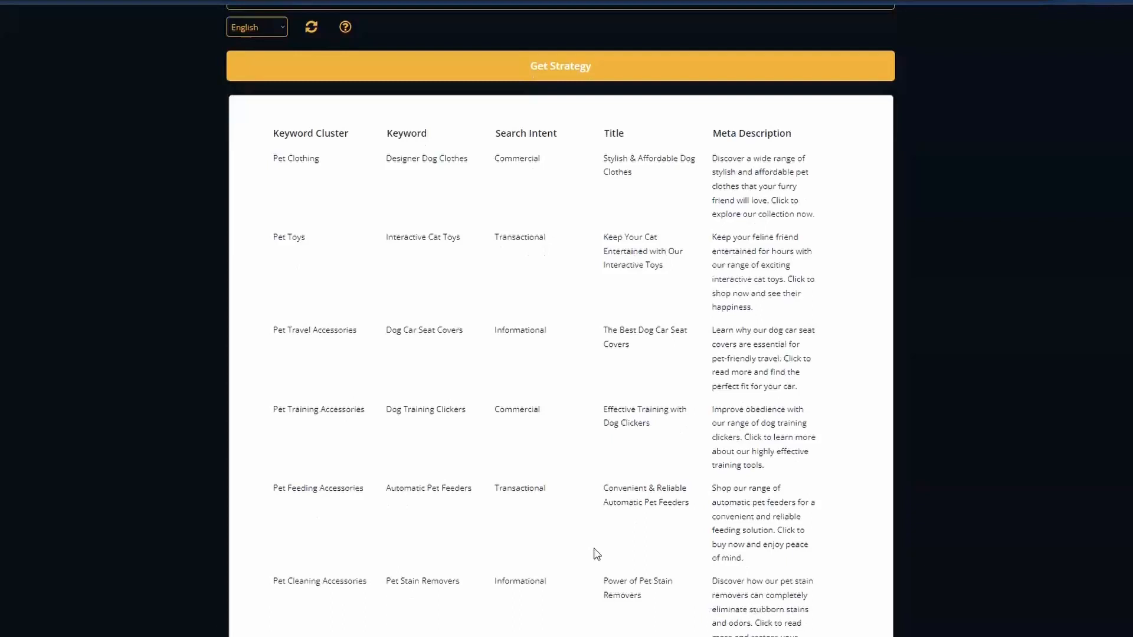
scroll("down", 3)
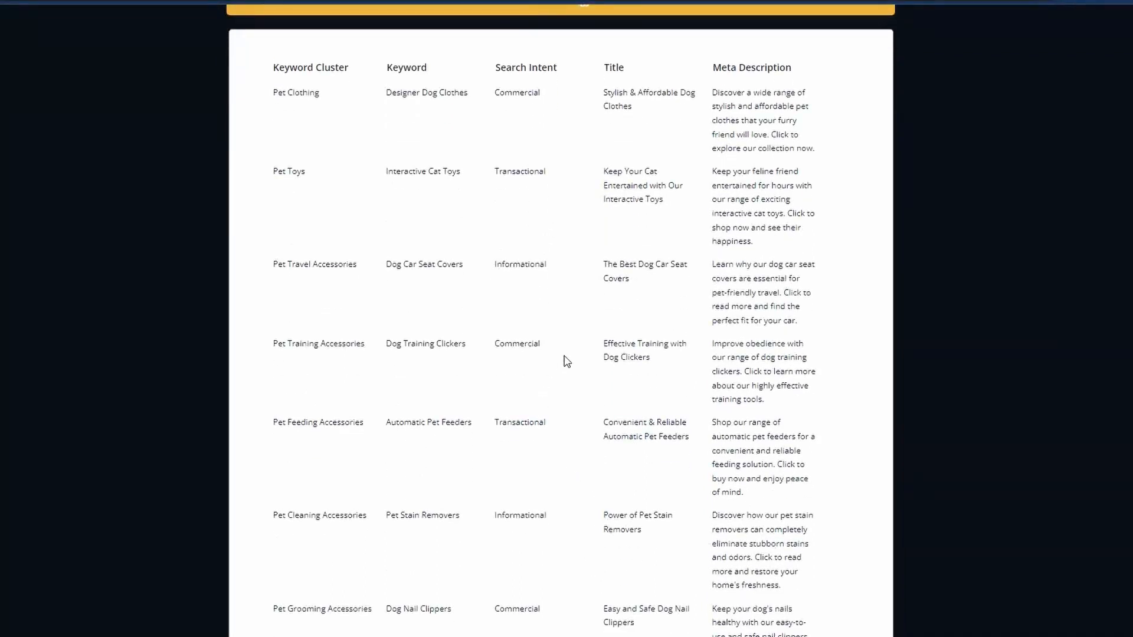
mouse_move(499, 251)
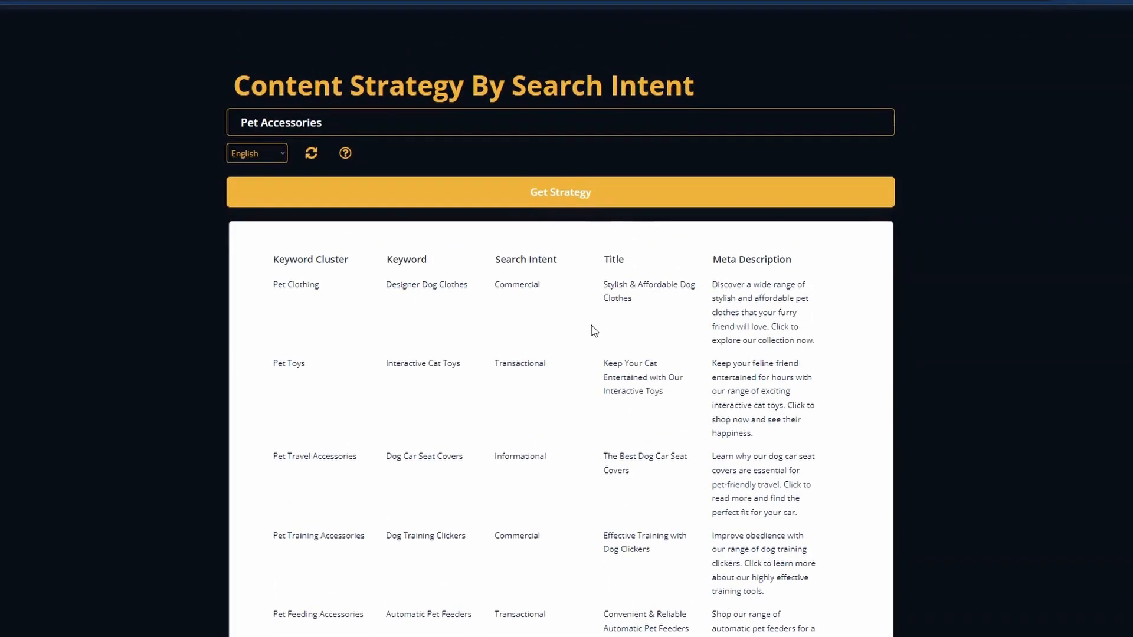
mouse_move(570, 292)
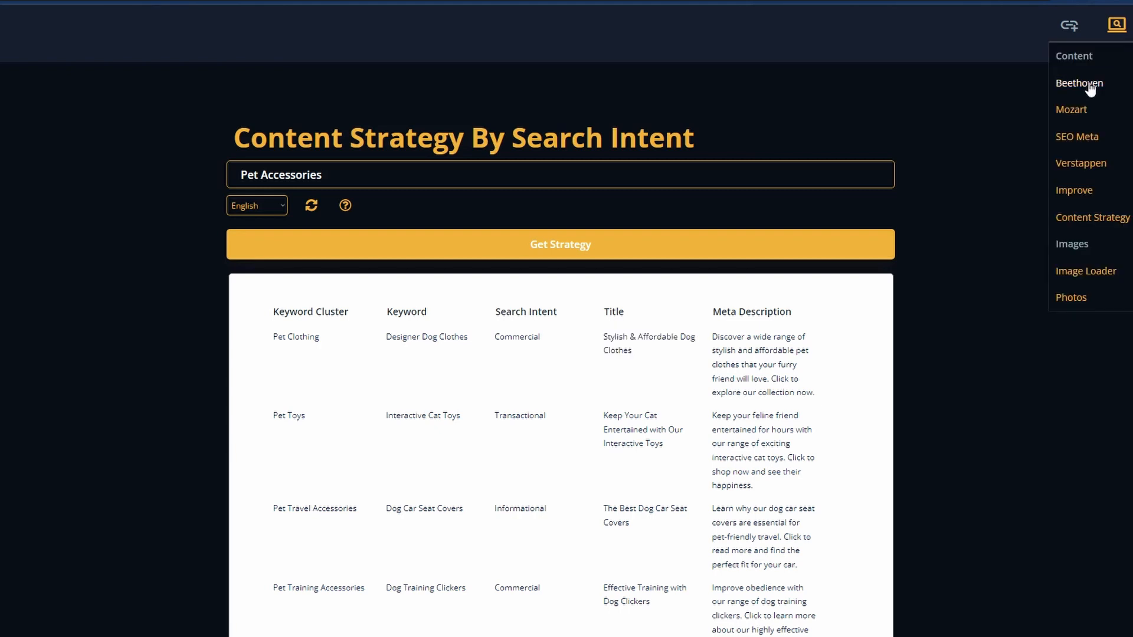
Step: Generate a Beethoven markdown article for the title 'Stylish & Affordable Dog Clothes'
left_click(1078, 84)
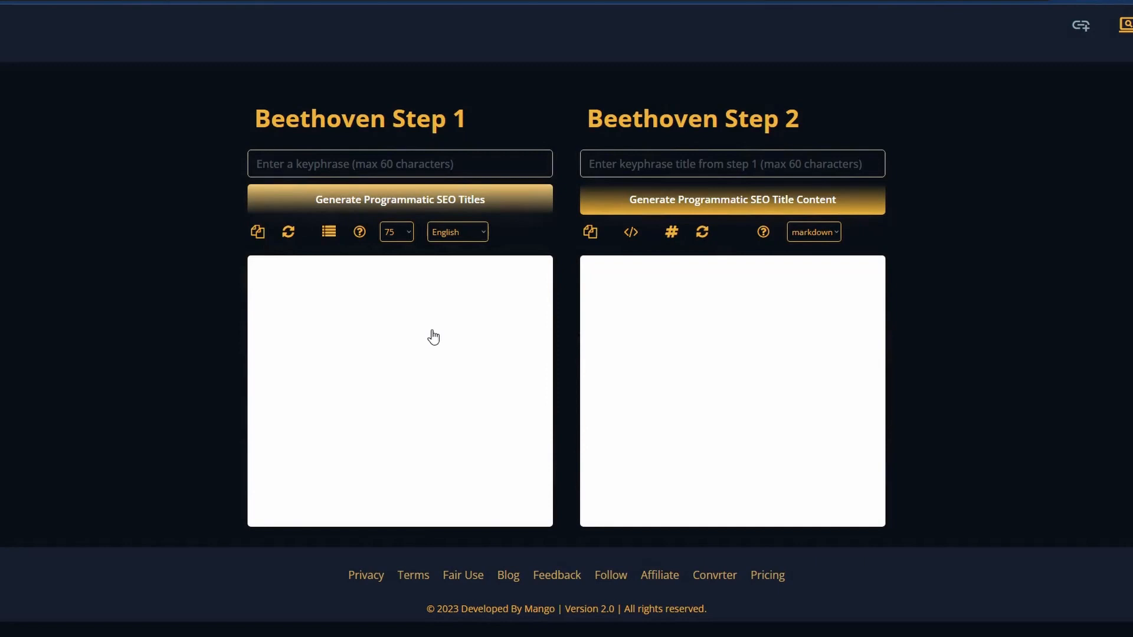
mouse_move(434, 331)
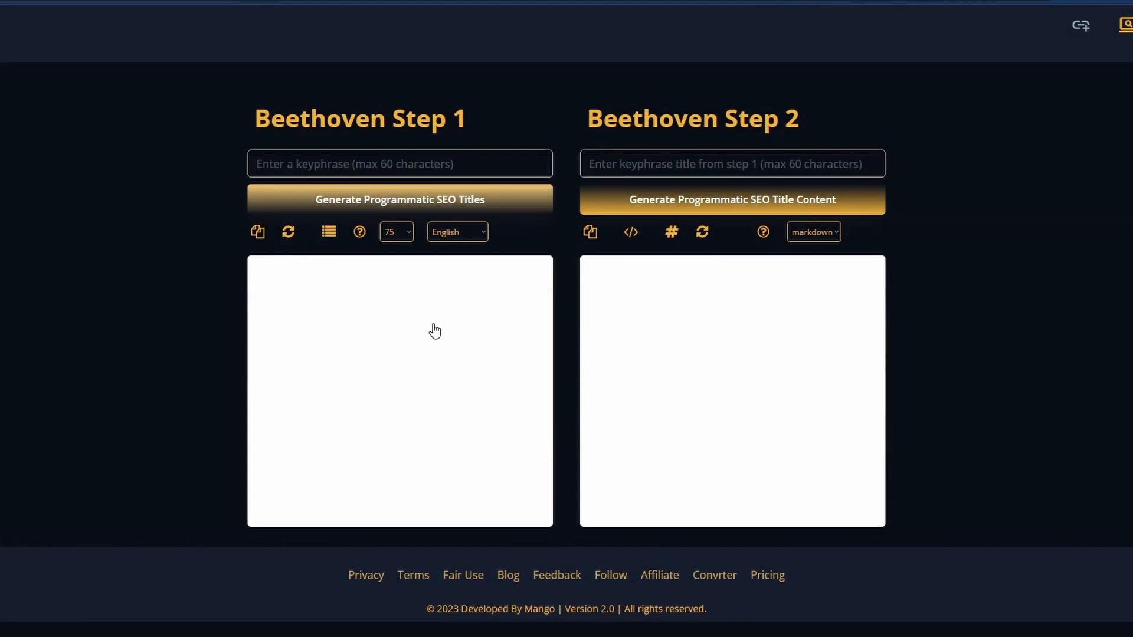
type("Stylish & Affordable Dog Clothes")
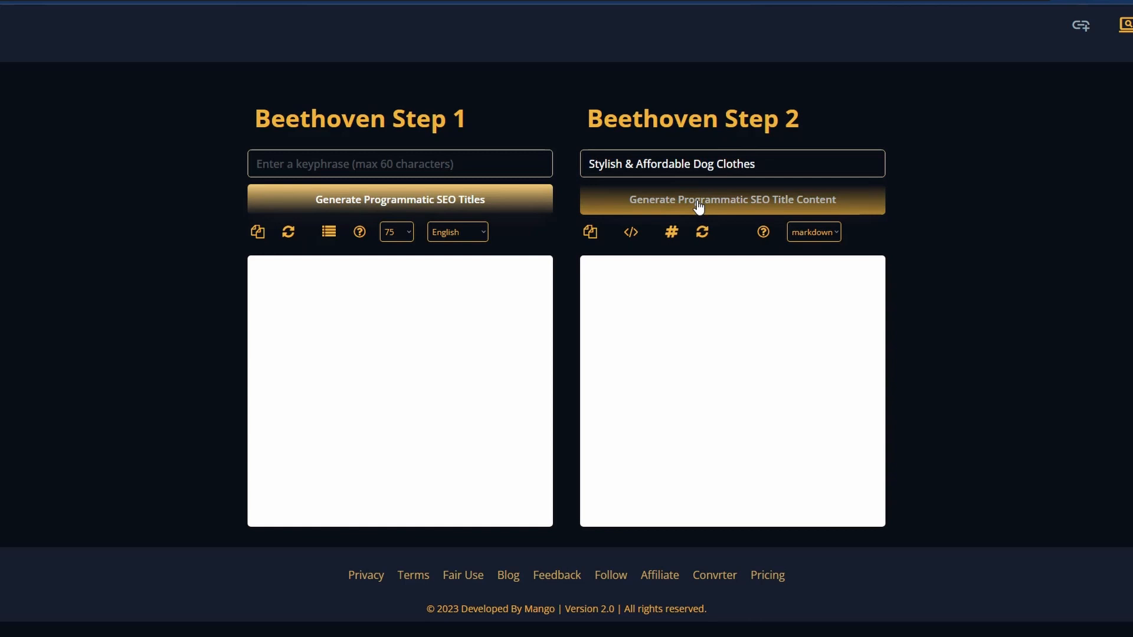
left_click(731, 199)
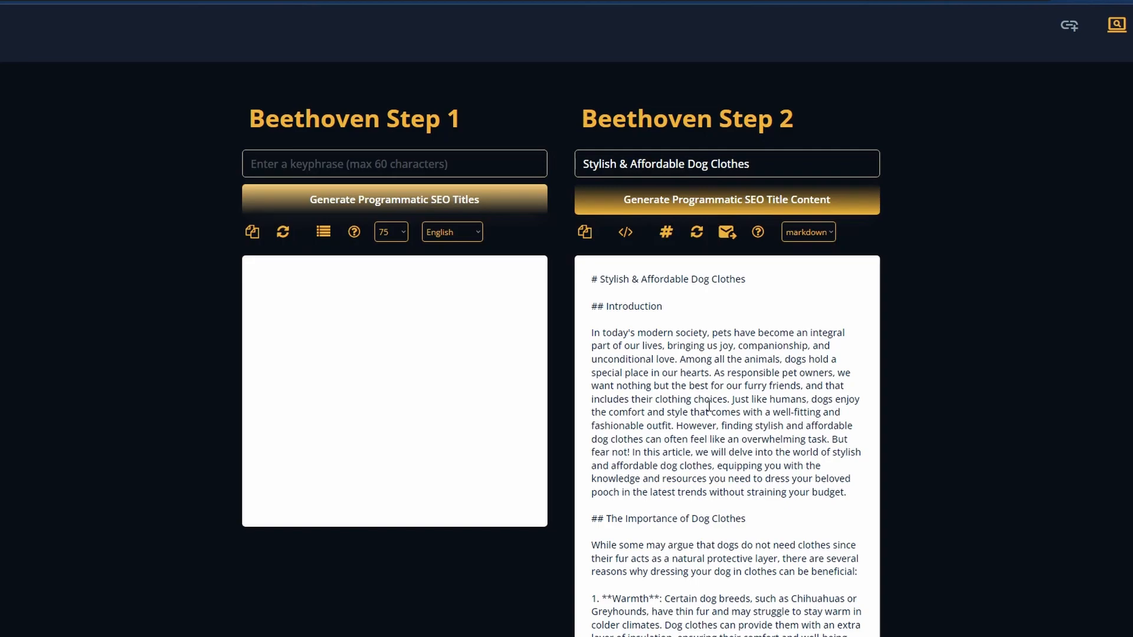
Step: Switch the dog clothes article output from markdown to the HTML code view
scroll("down", 3)
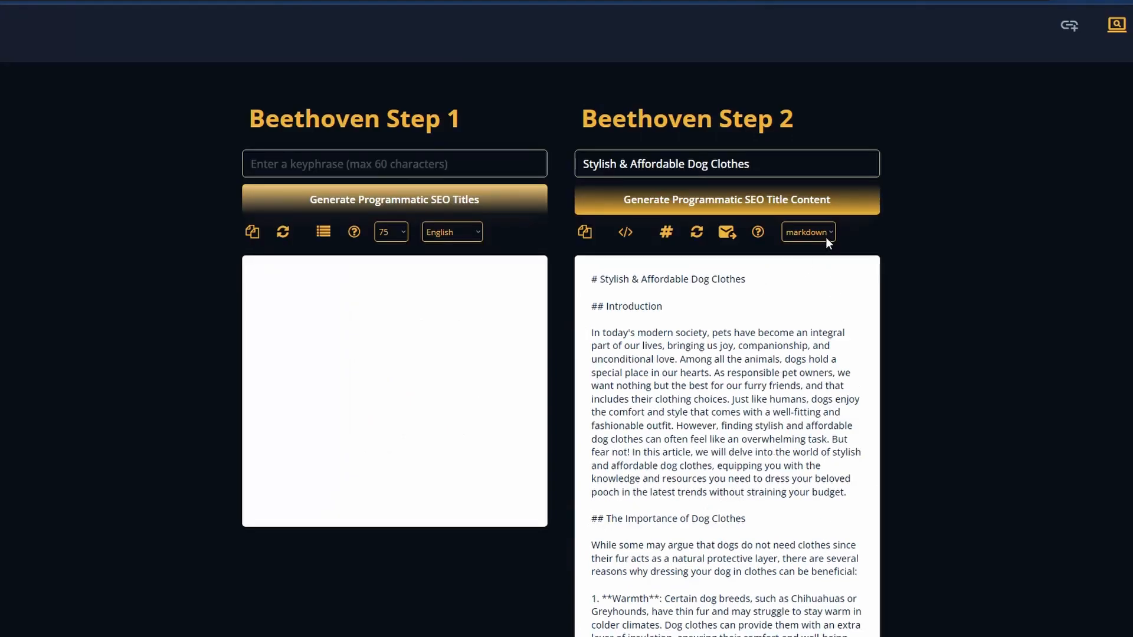
left_click(806, 231)
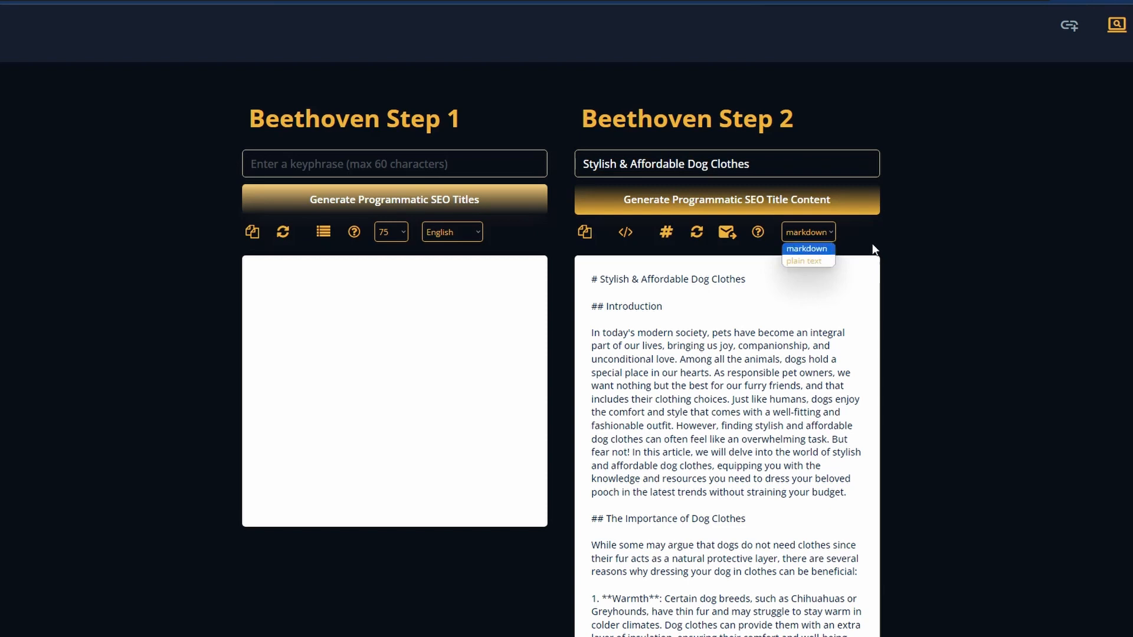
left_click(624, 232)
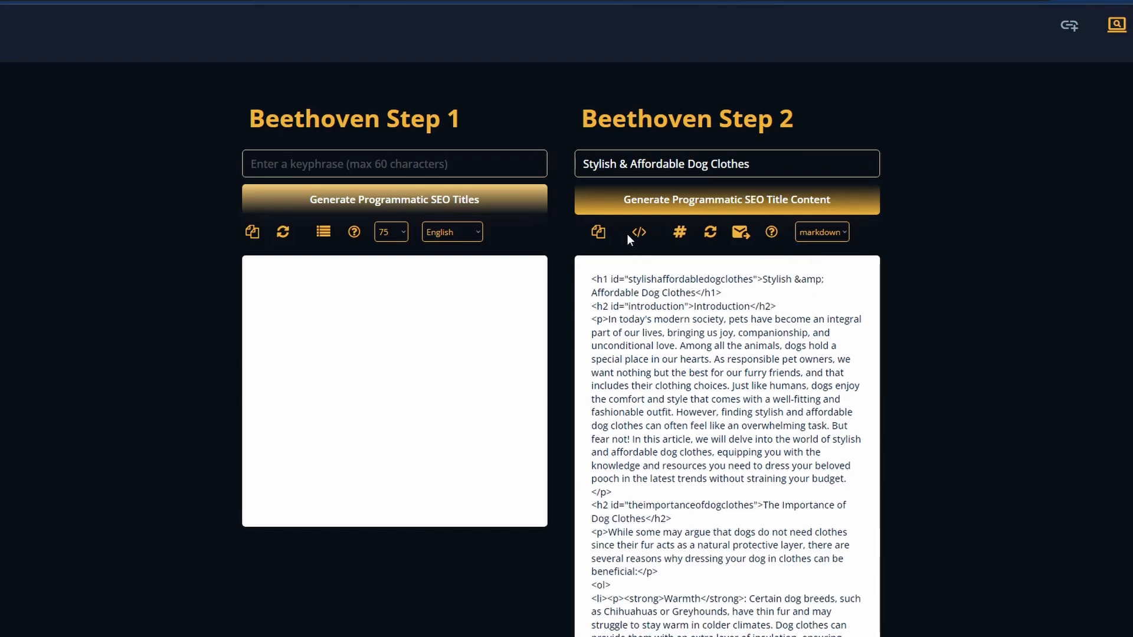
mouse_move(638, 232)
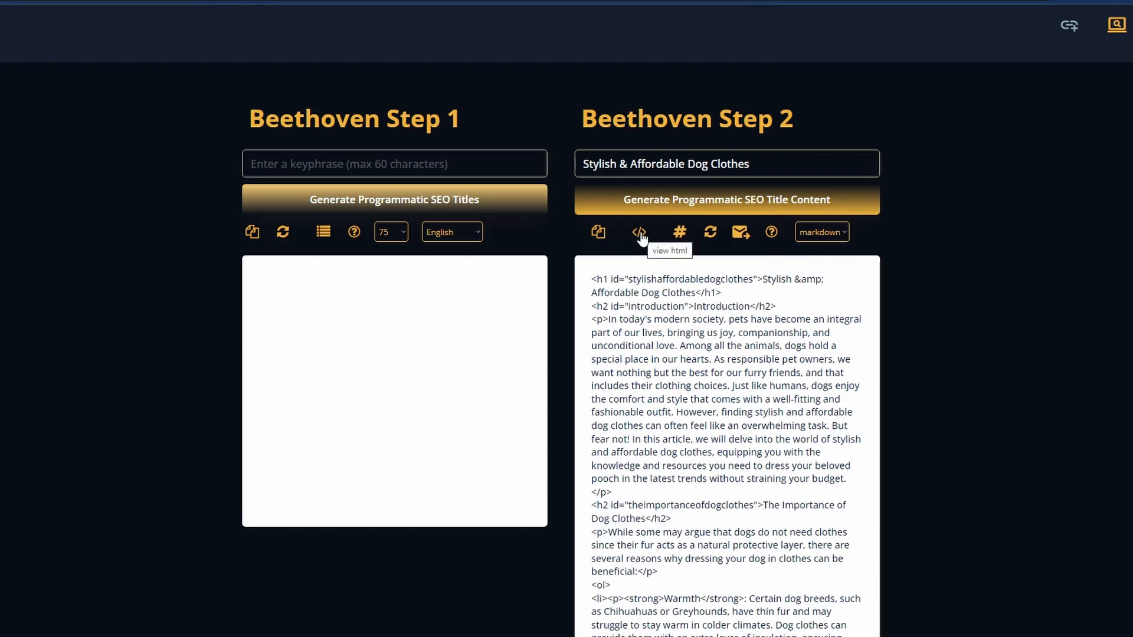
mouse_move(740, 232)
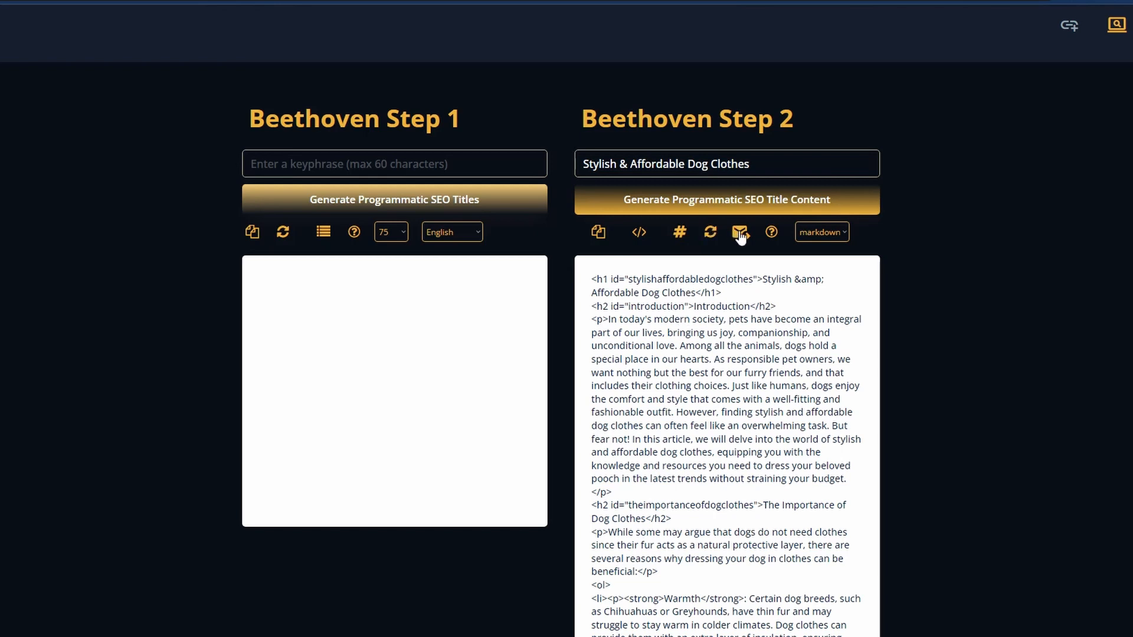
mouse_move(598, 232)
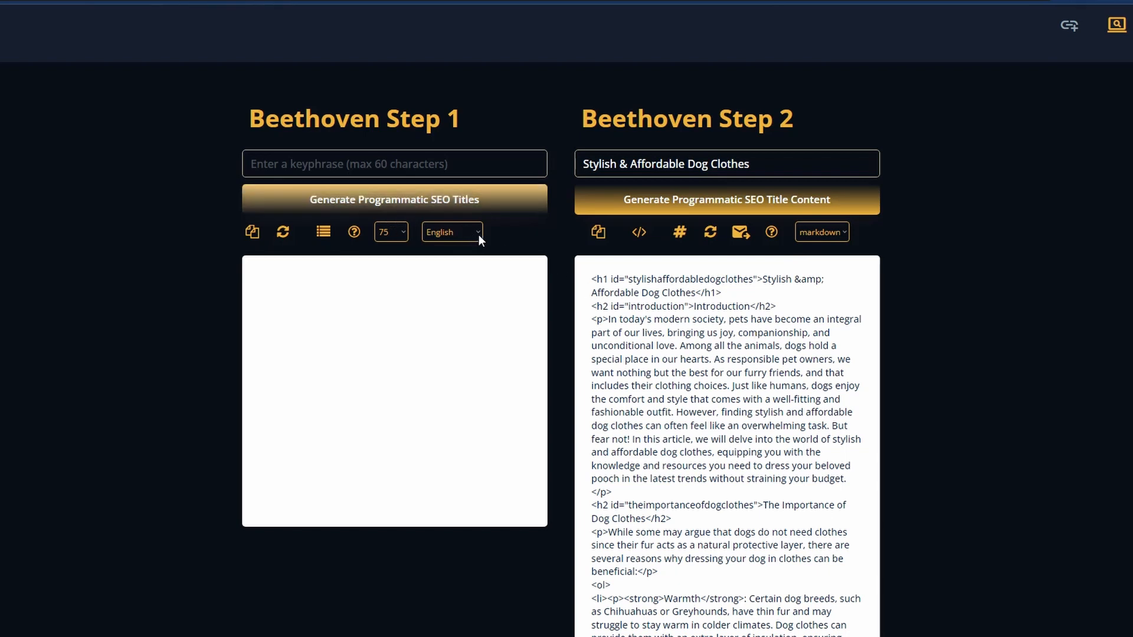
left_click(451, 231)
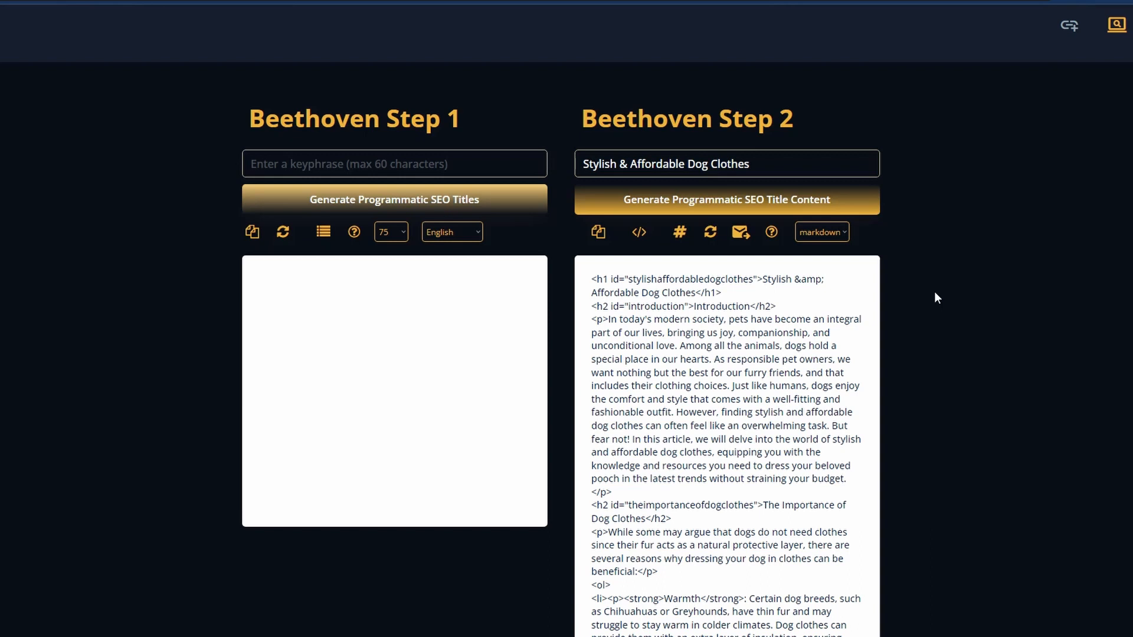
Step: Scroll the Pet Accessories table from Dog Coats and Cat Toys down to Pet Health and Pet Beds
scroll("down", 3)
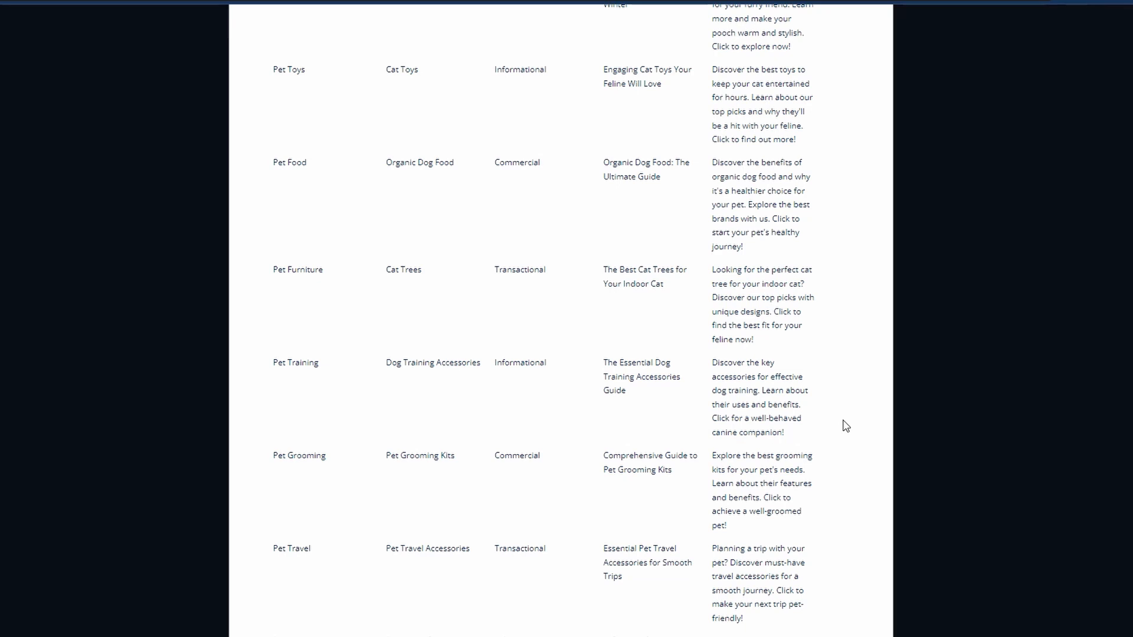
mouse_move(663, 433)
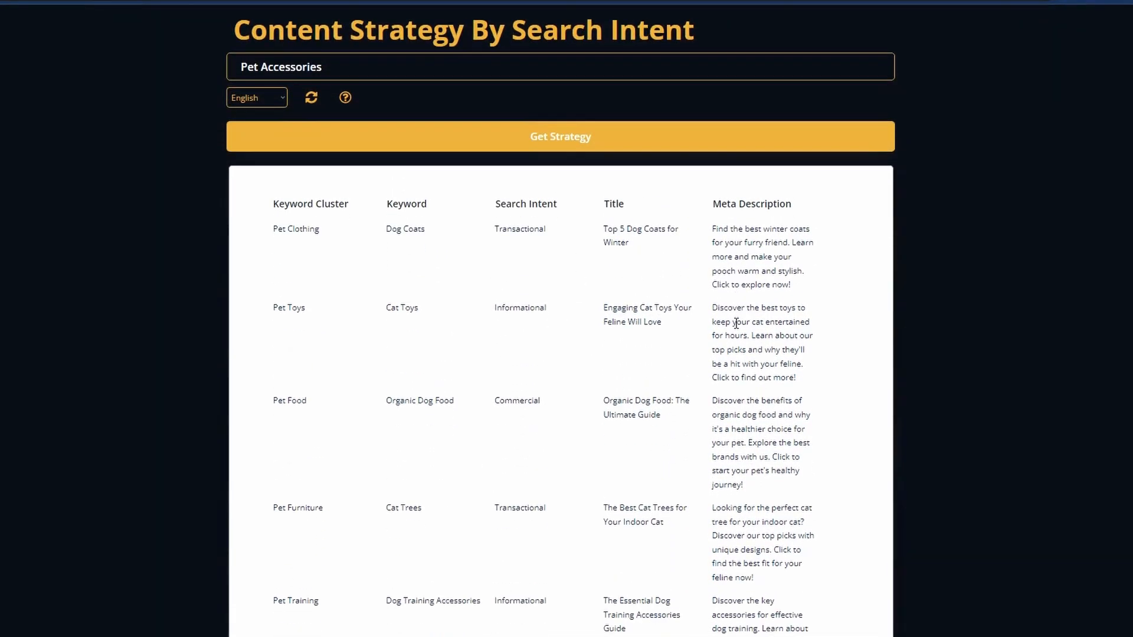
scroll("down", 3)
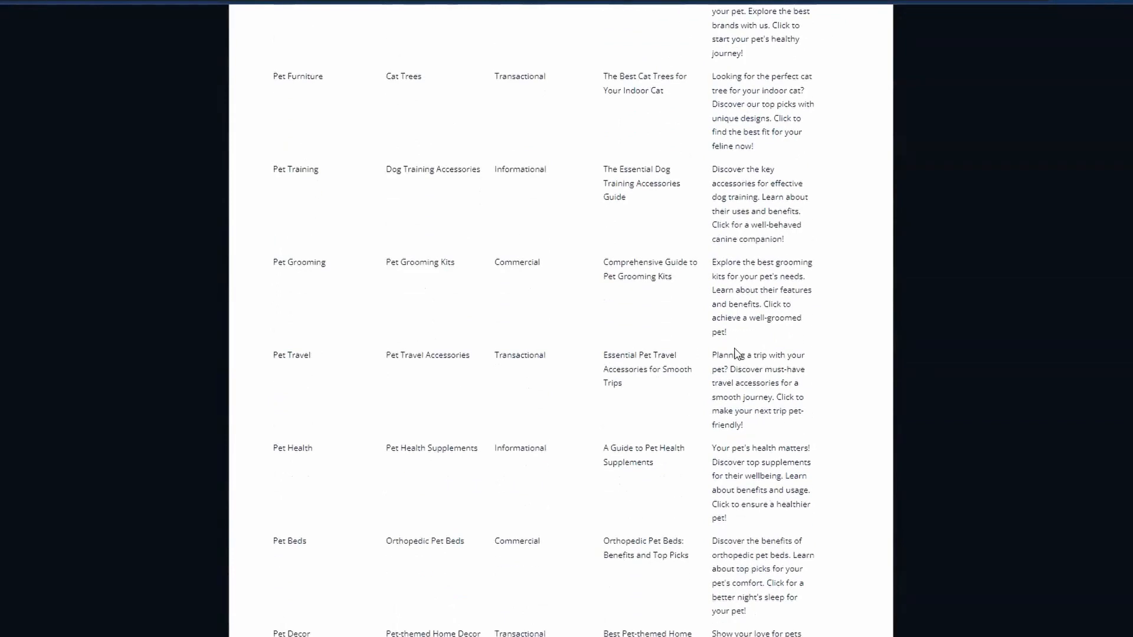
mouse_move(722, 353)
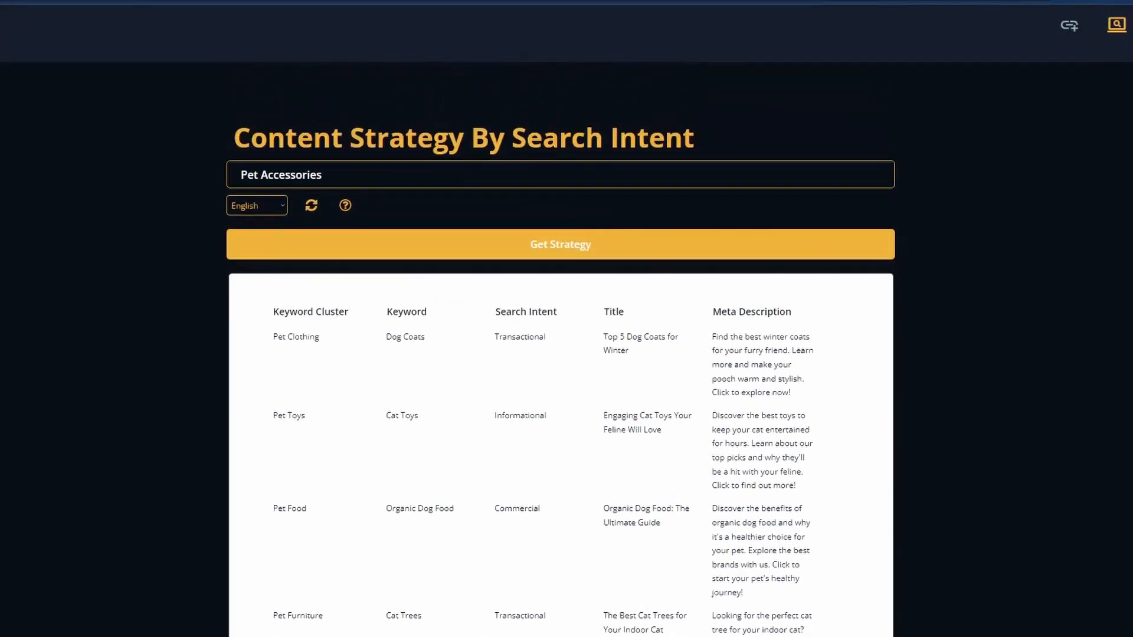
Step: Request meta titles and descriptions for 'Comprehensive Guide to Pet Grooming Kits' in SEO Meta
left_click(1116, 25)
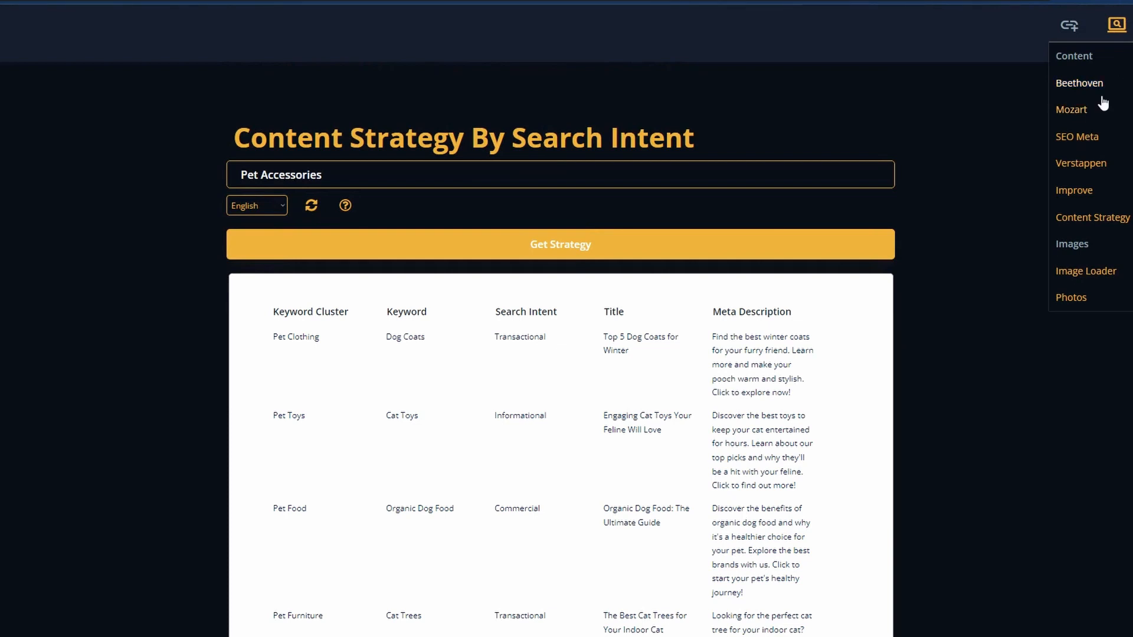
mouse_move(1080, 137)
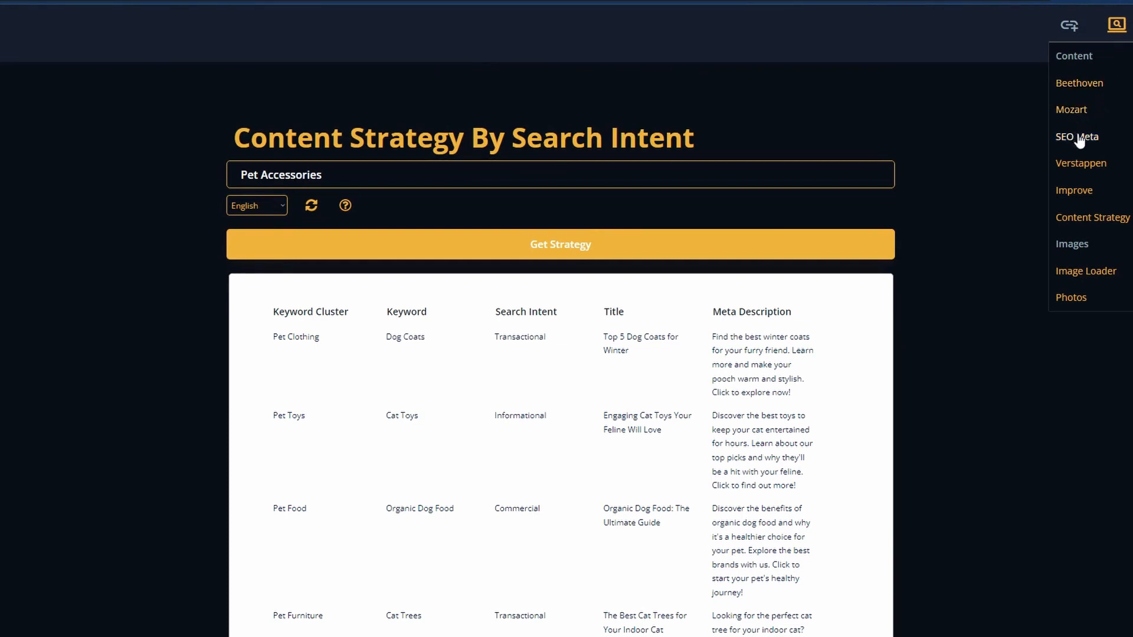
left_click(1076, 136)
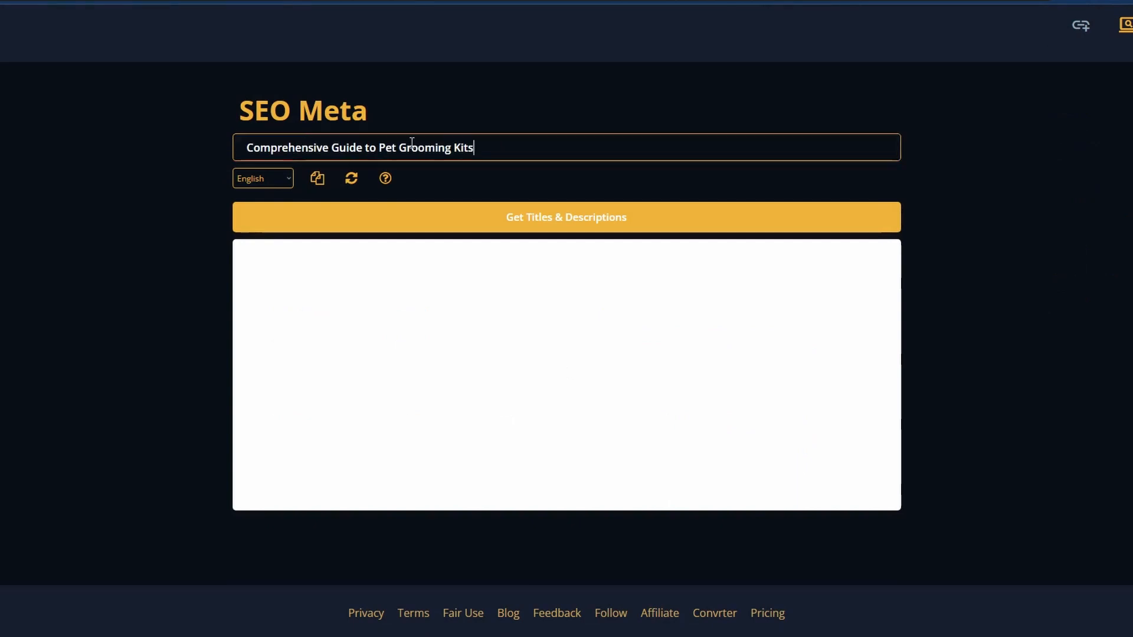
left_click(566, 217)
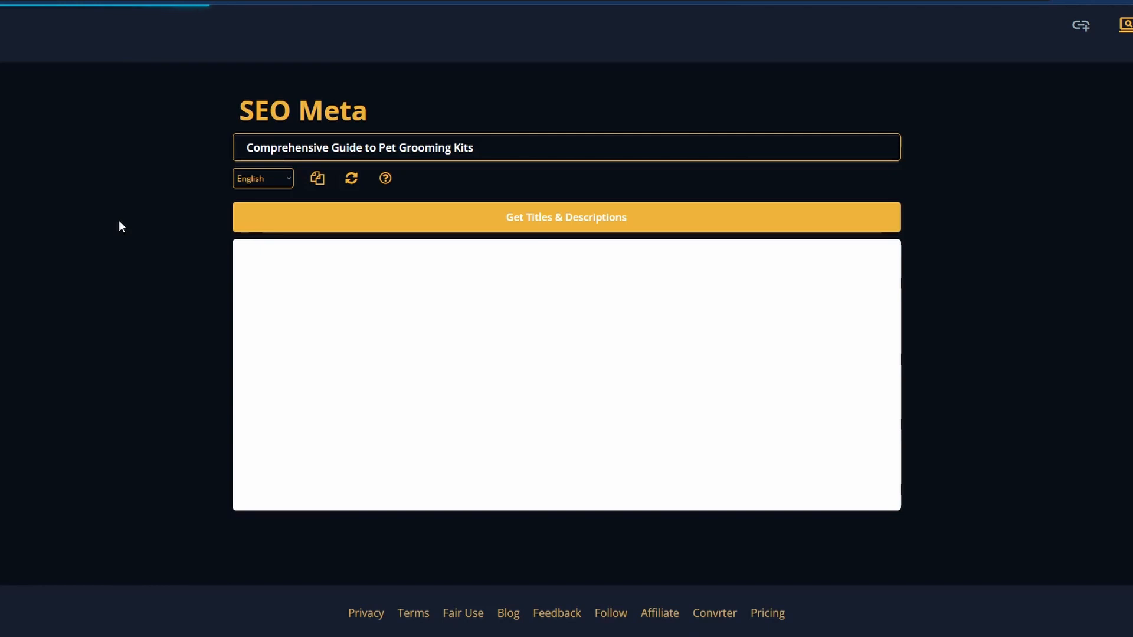
left_click(560, 217)
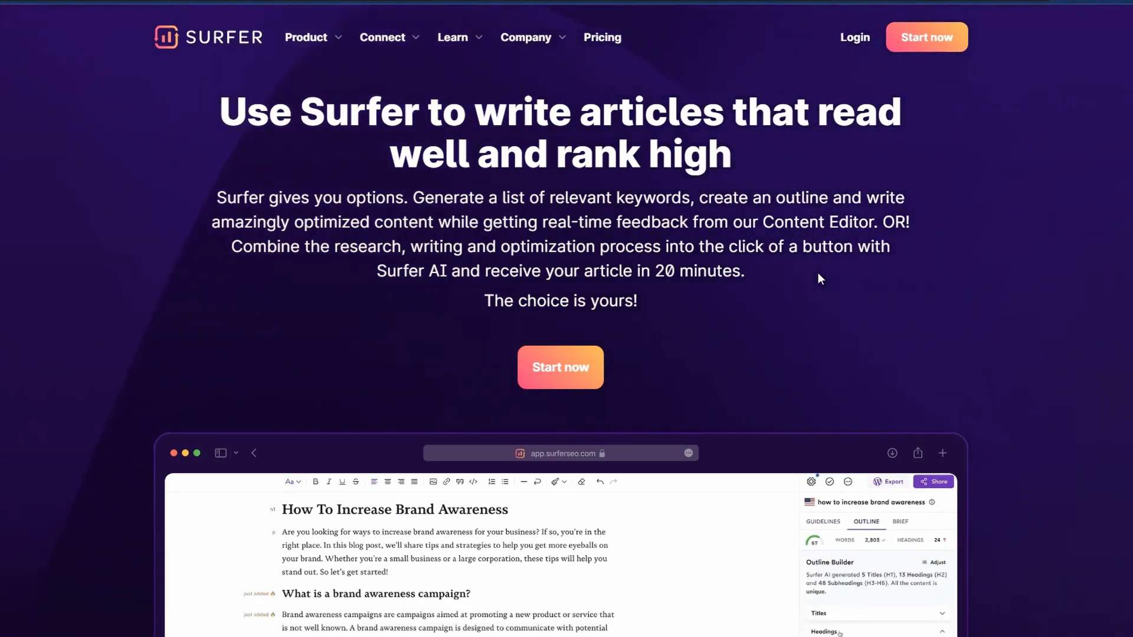
Step: Interact with the Surfer homepage editor preview, now showing a content score of 67/100
left_click(823, 521)
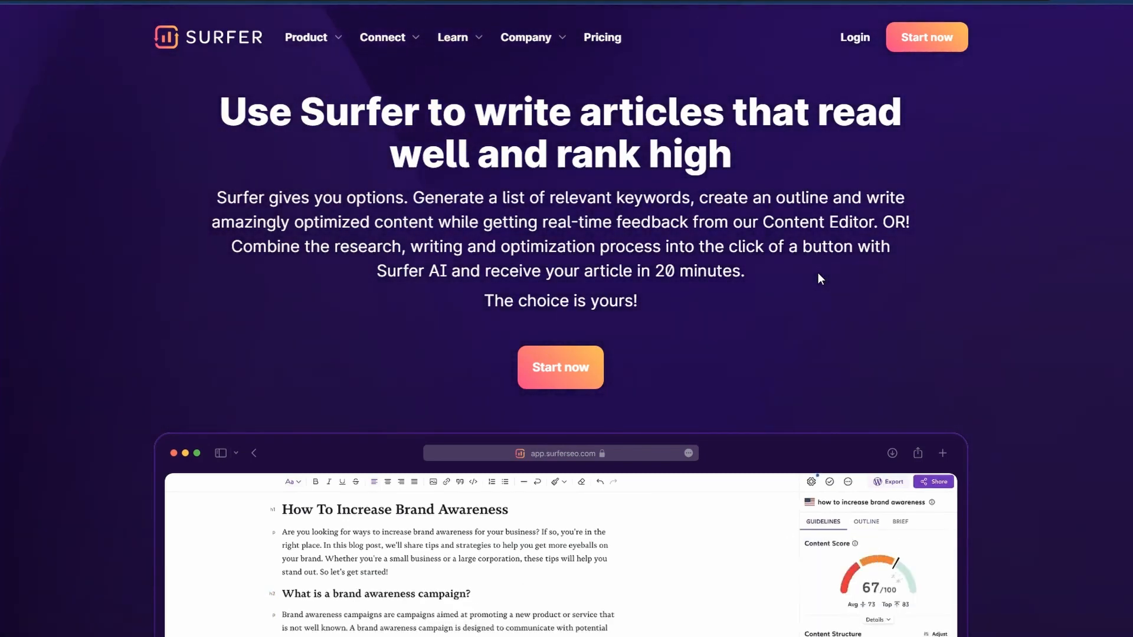